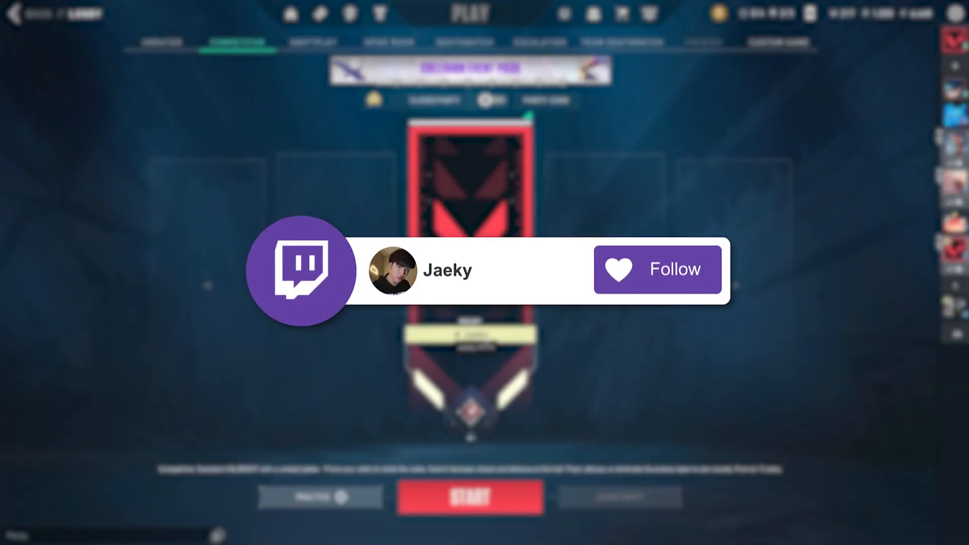
# Keep Yellow (Deuteranopia) as the enemy highlight colour in Valorant's General settings
pyautogui.click(657, 269)
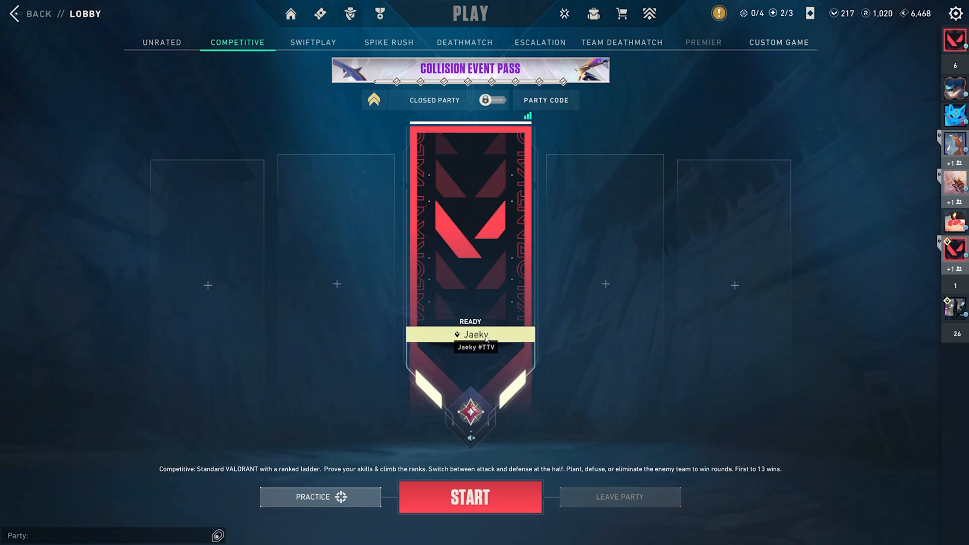
pyautogui.moveTo(682, 136)
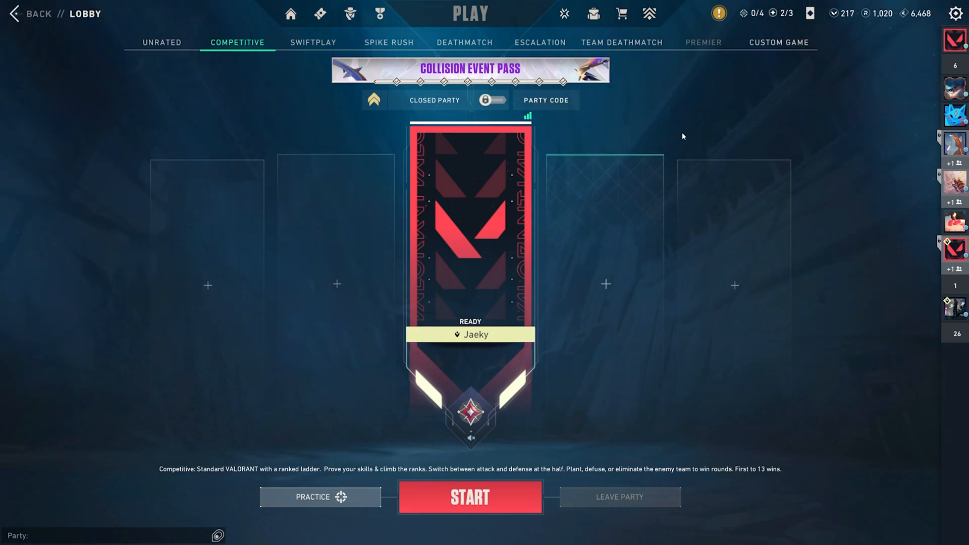
pyautogui.click(956, 13)
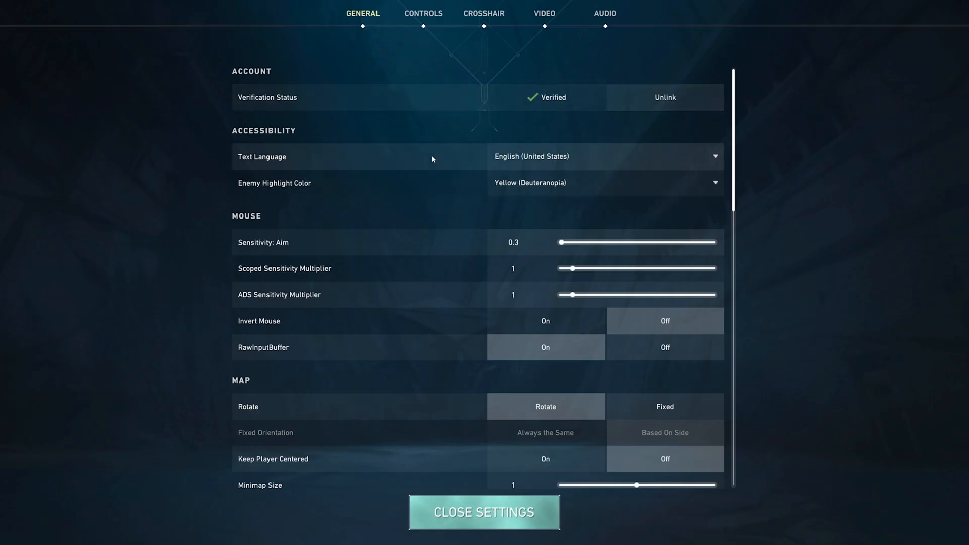
pyautogui.click(605, 182)
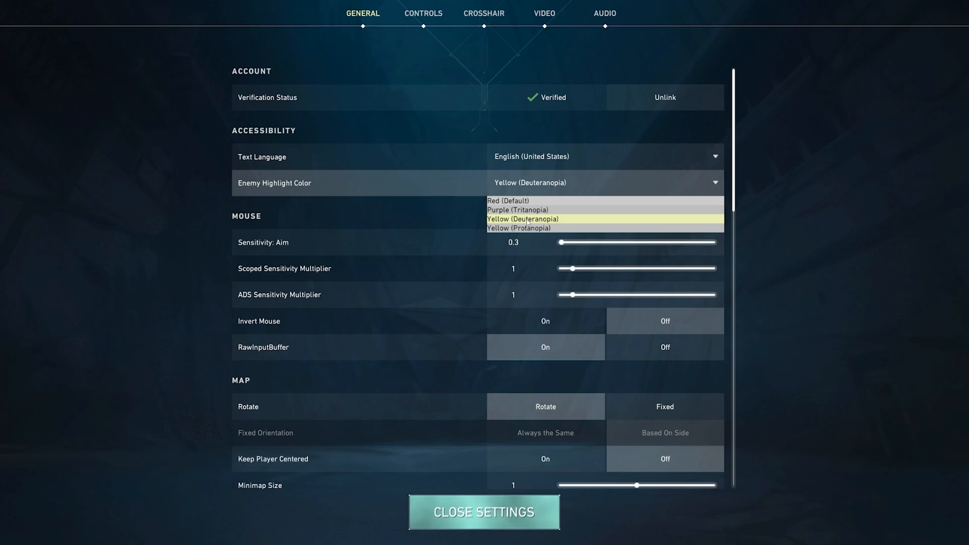
pyautogui.click(521, 219)
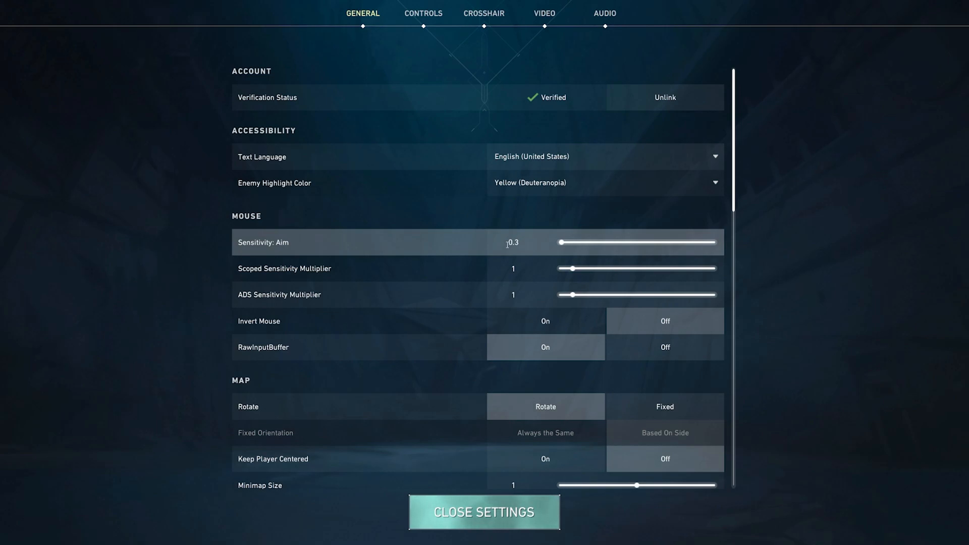
pyautogui.moveTo(523, 245)
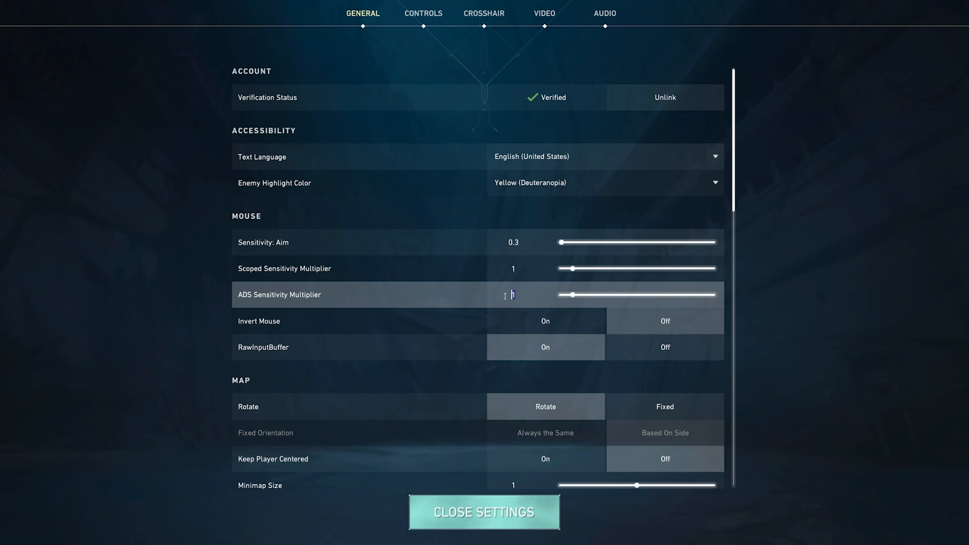
pyautogui.scroll(-3)
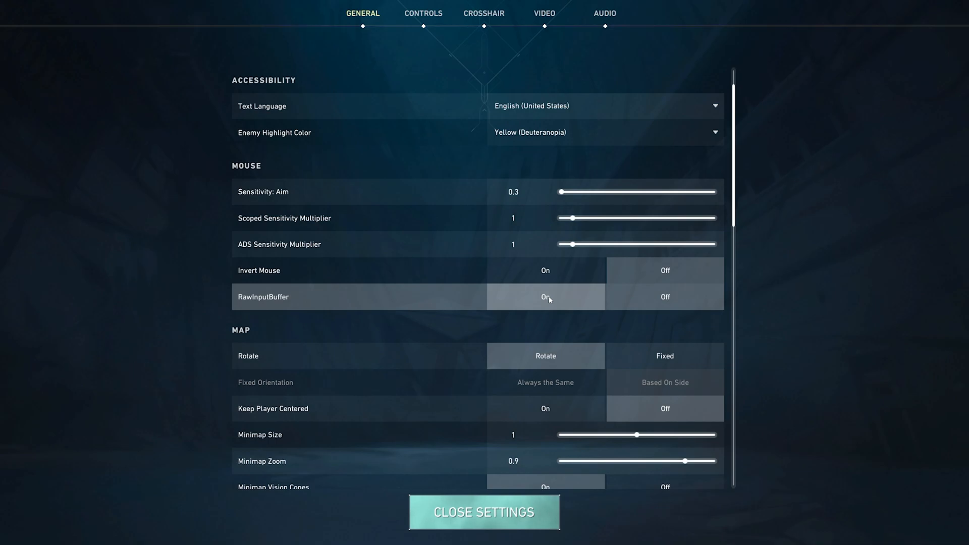
pyautogui.moveTo(536, 308)
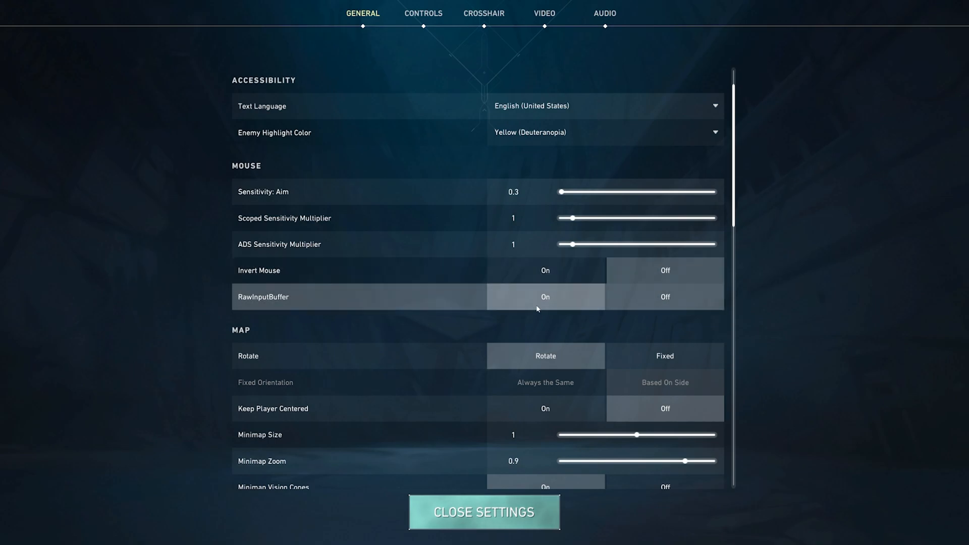
pyautogui.scroll(-3)
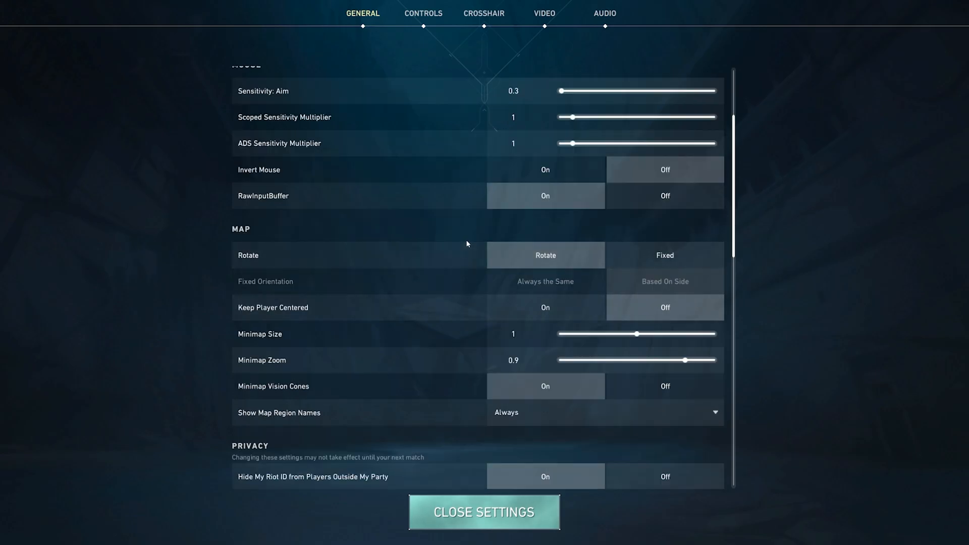
pyautogui.moveTo(535, 257)
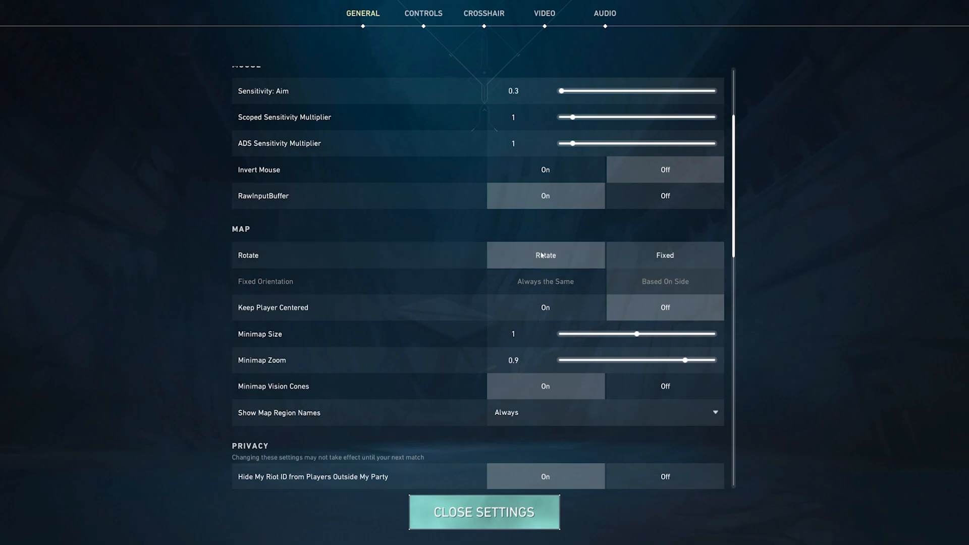
pyautogui.moveTo(616, 317)
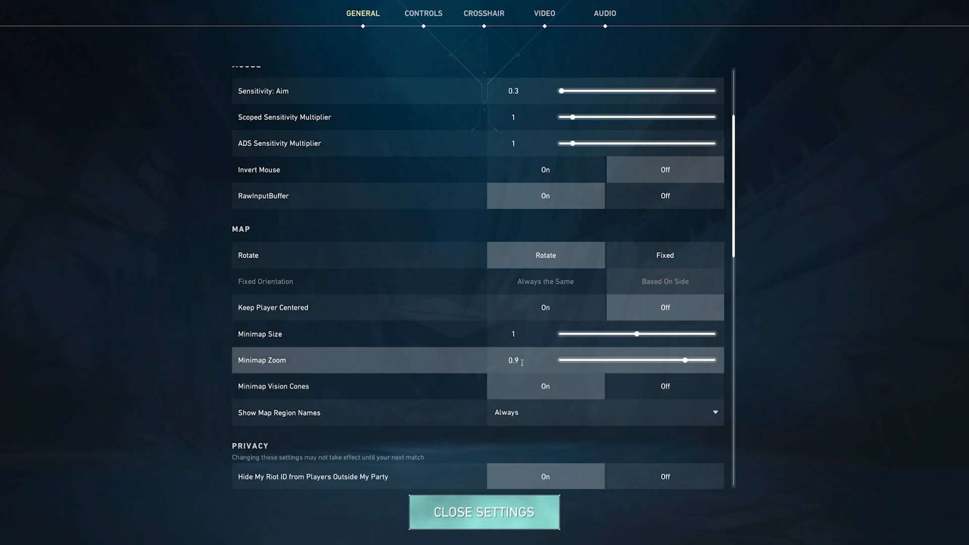
pyautogui.moveTo(617, 364)
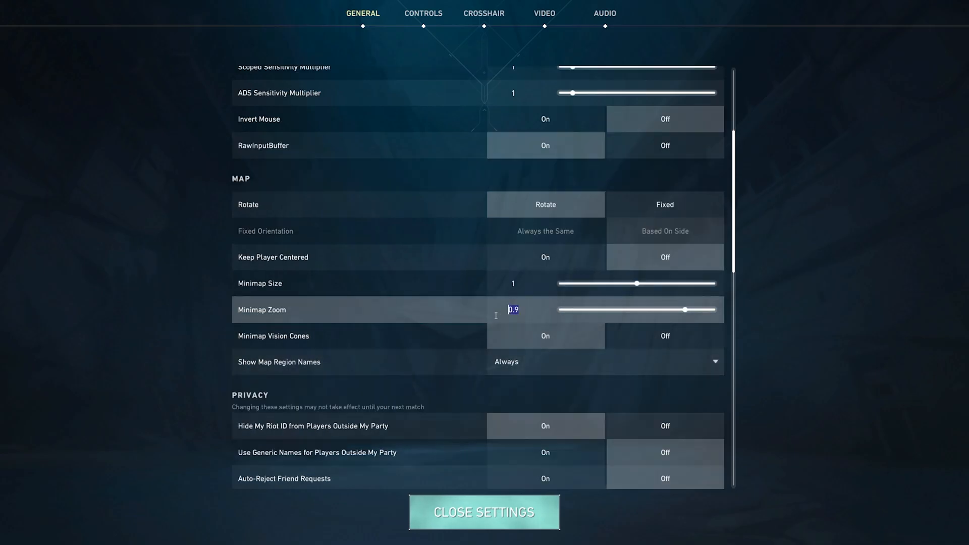
pyautogui.moveTo(483, 320)
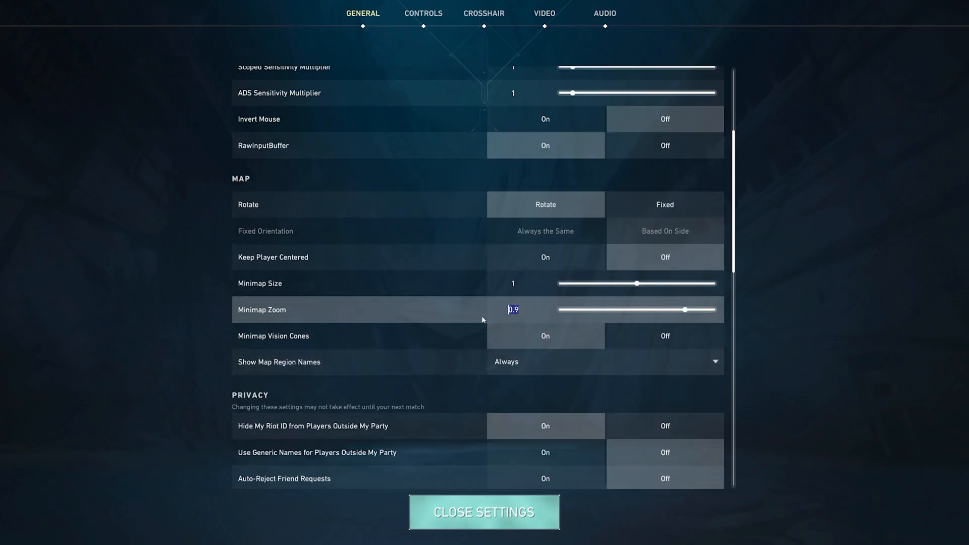
pyautogui.scroll(-3)
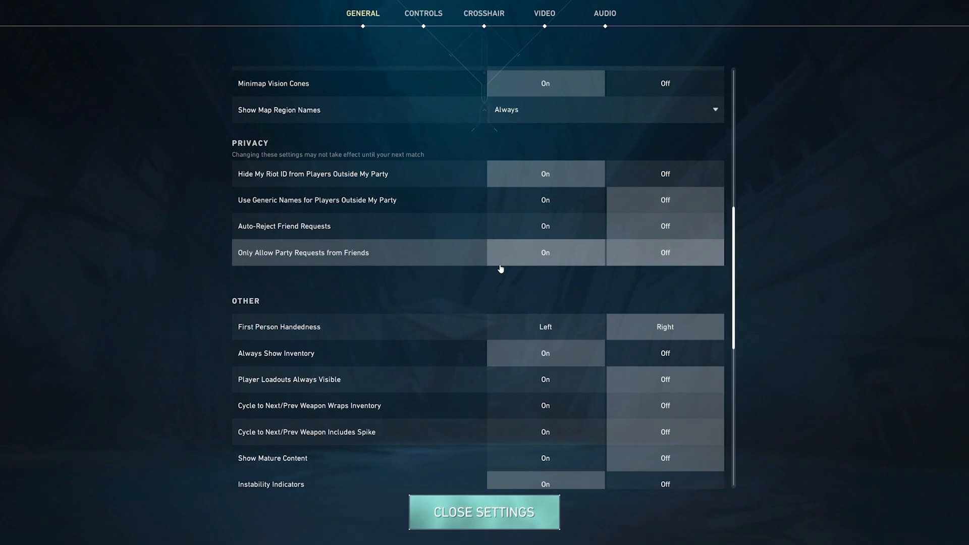
pyautogui.scroll(-3)
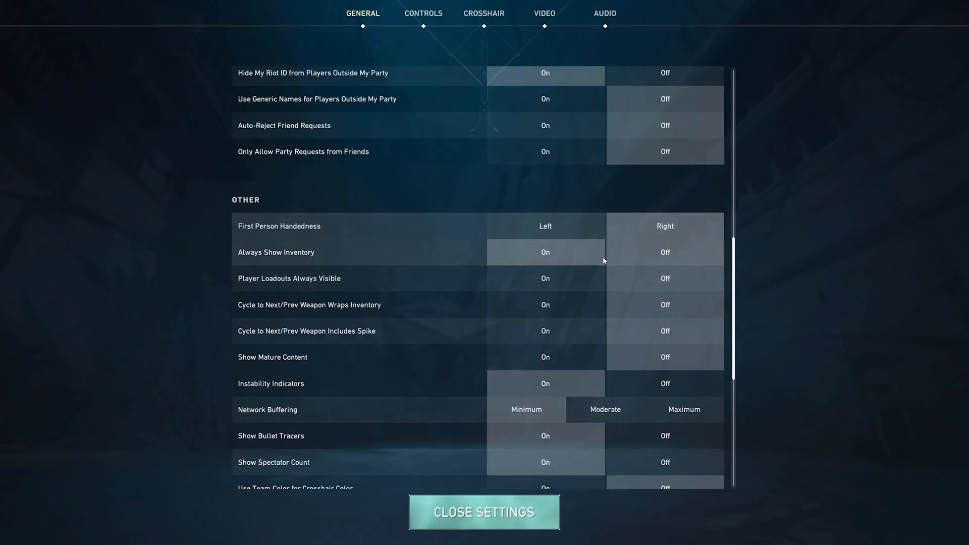
pyautogui.scroll(-3)
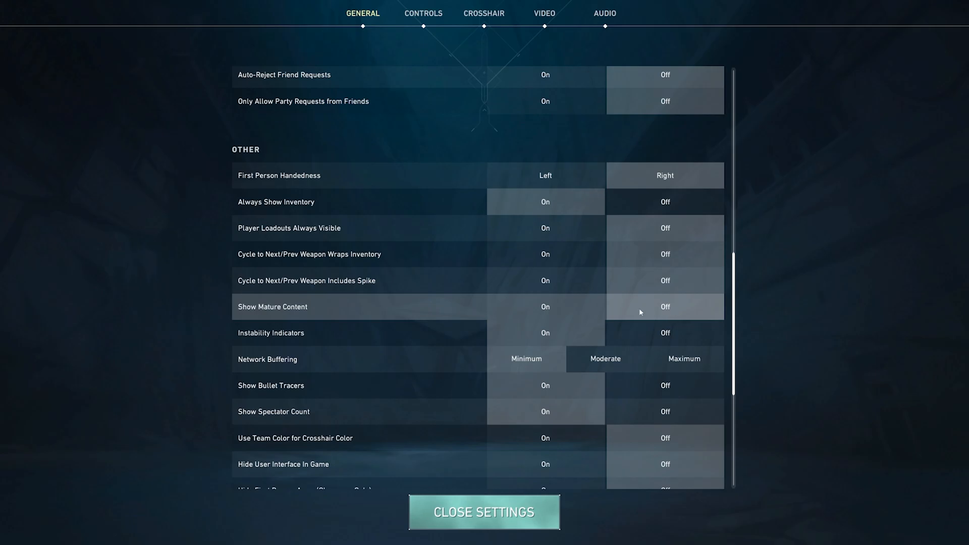
pyautogui.click(545, 306)
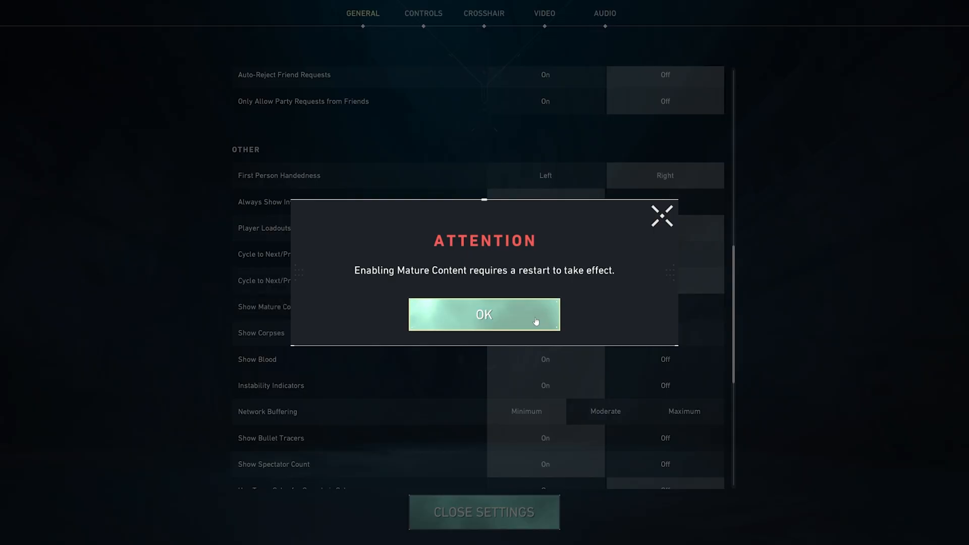
pyautogui.click(484, 314)
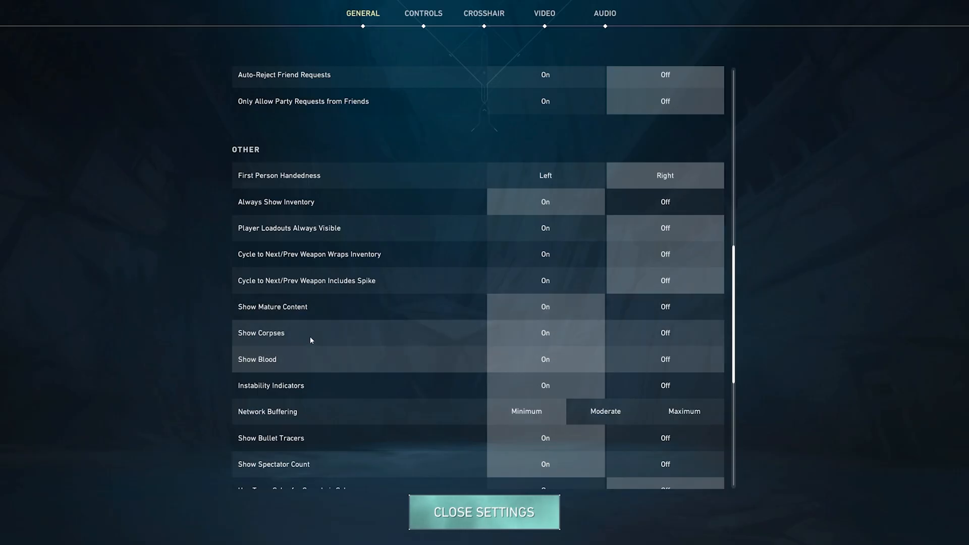
pyautogui.moveTo(689, 335)
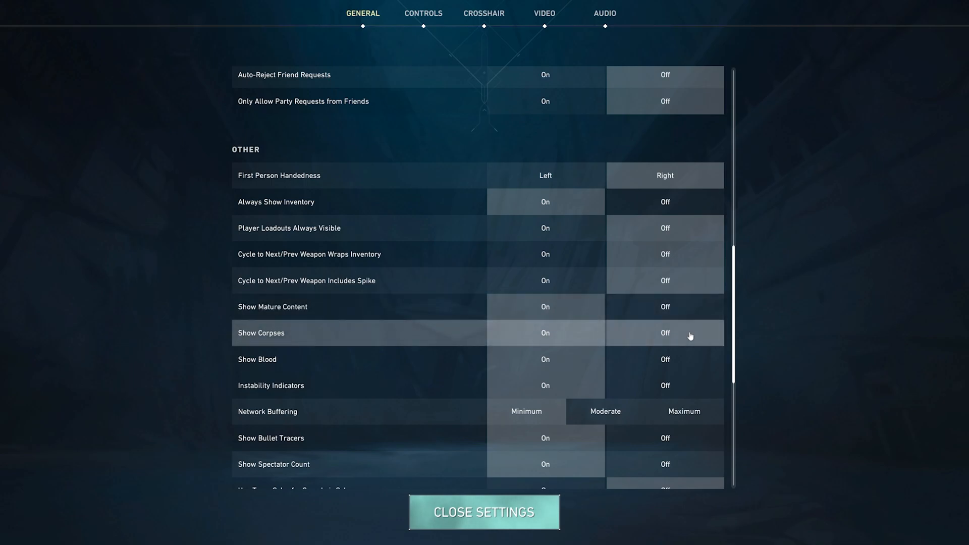
pyautogui.moveTo(571, 342)
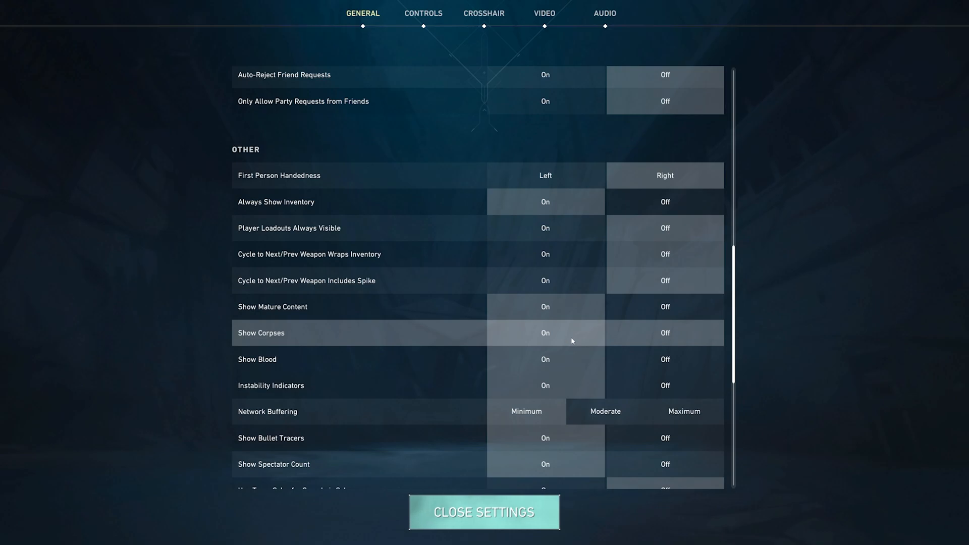
pyautogui.moveTo(475, 337)
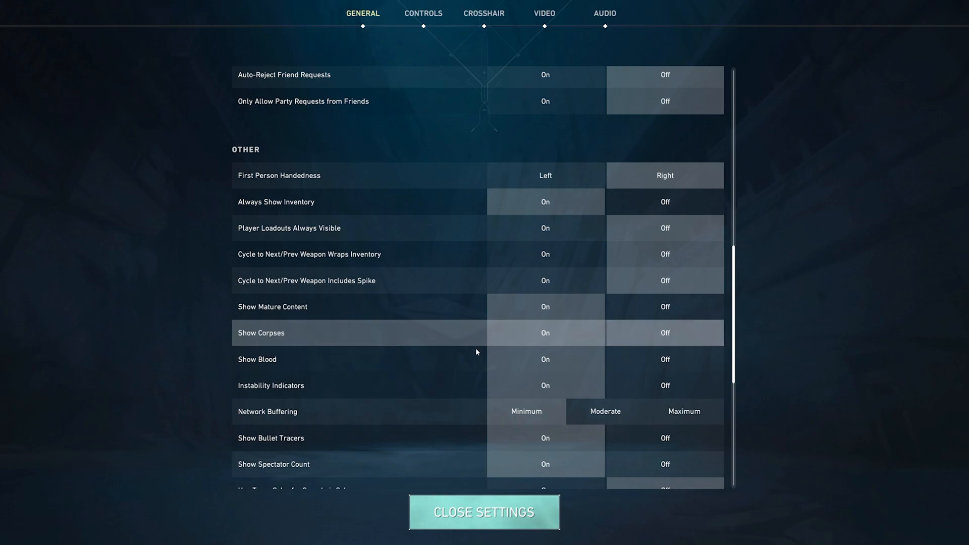
pyautogui.moveTo(329, 362)
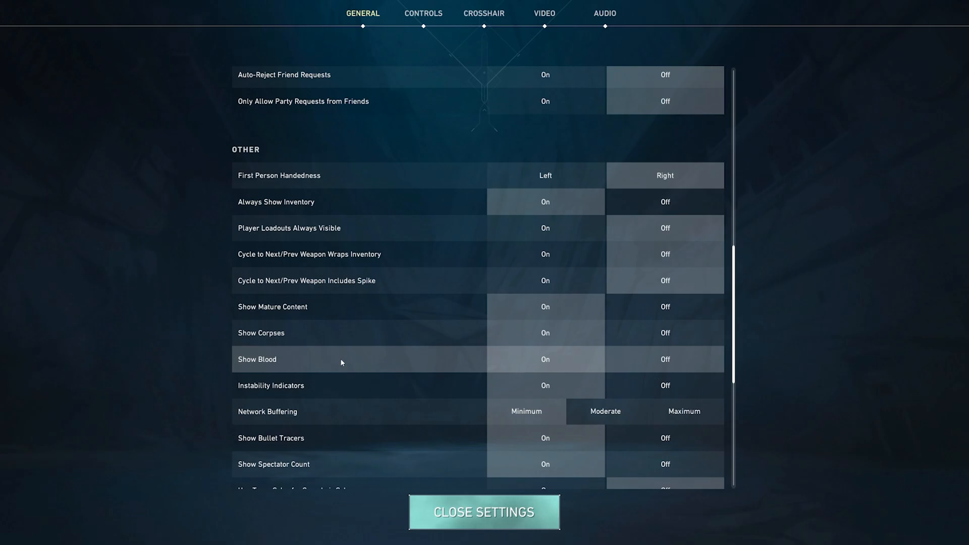
pyautogui.scroll(-3)
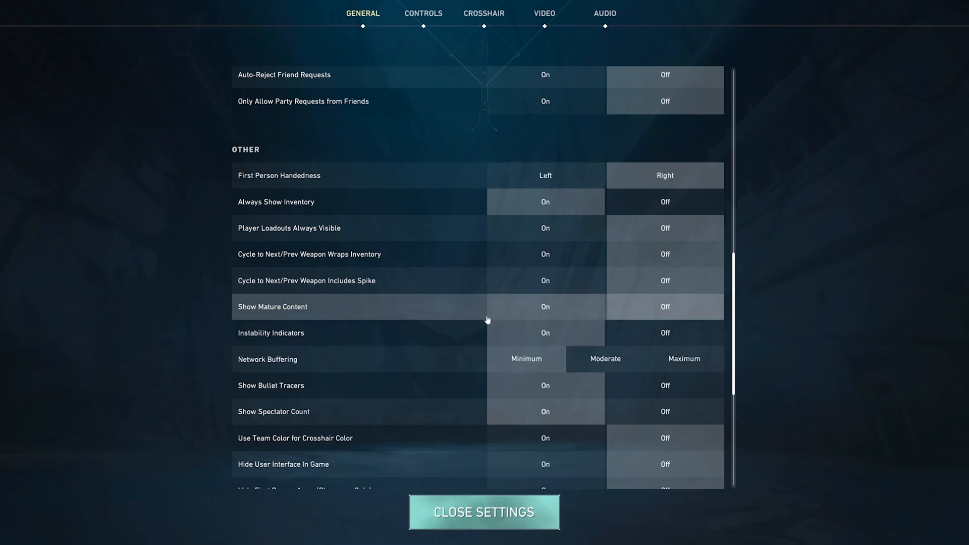
pyautogui.scroll(-3)
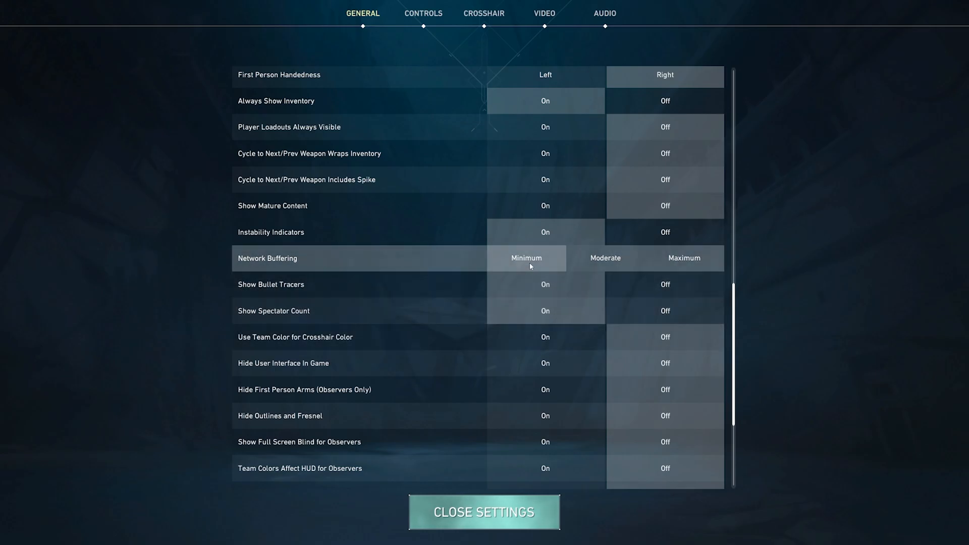
pyautogui.moveTo(527, 285)
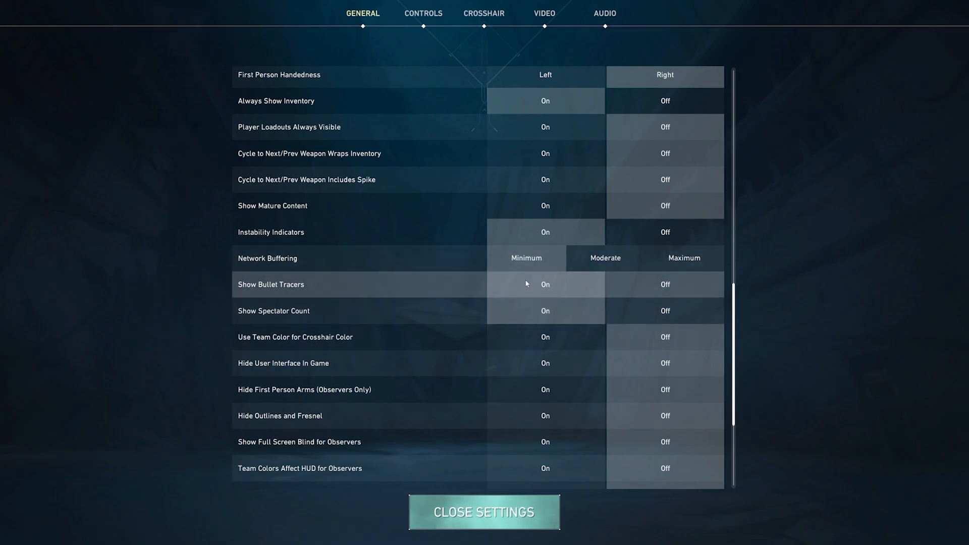
pyautogui.scroll(-3)
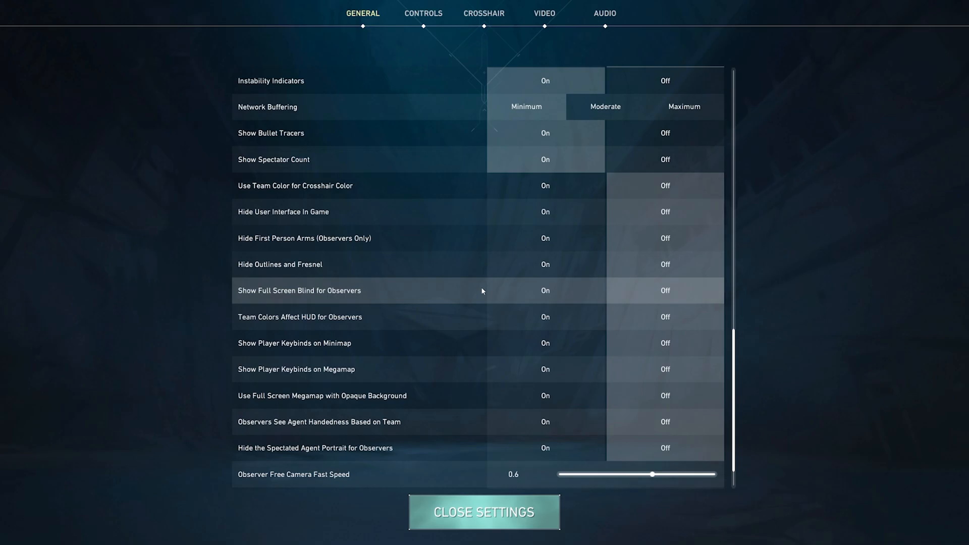
pyautogui.scroll(-3)
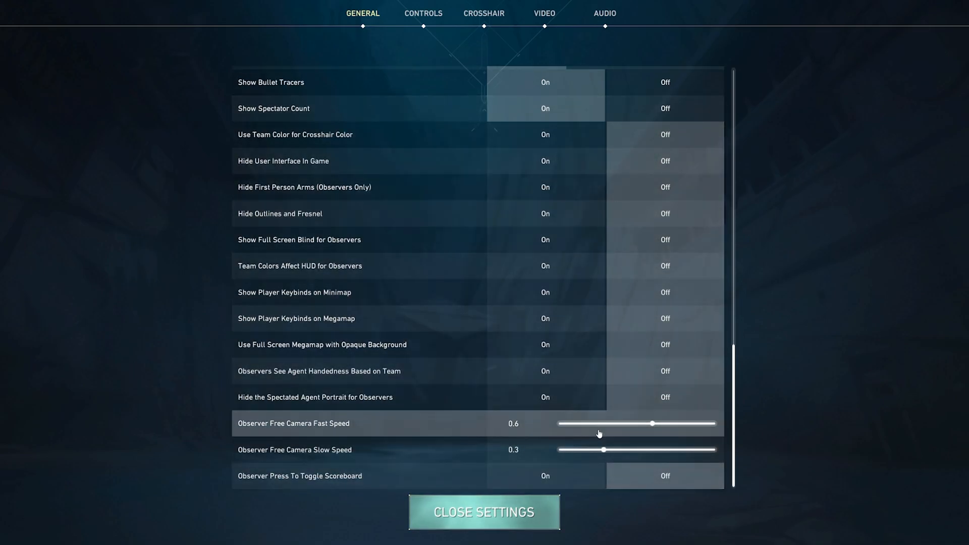
# Review the Controls keybinds and show the Weapons and Equipment bindings
pyautogui.click(422, 13)
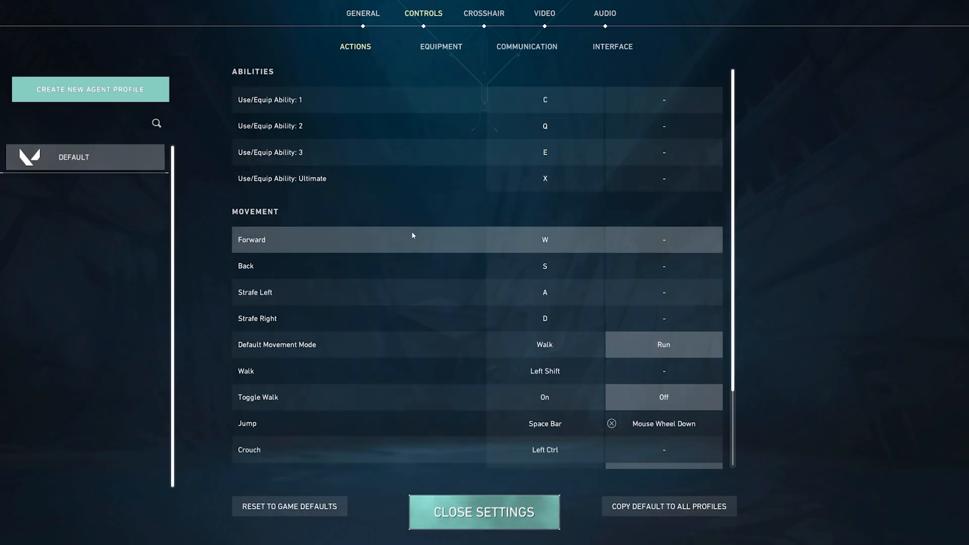
pyautogui.moveTo(556, 125)
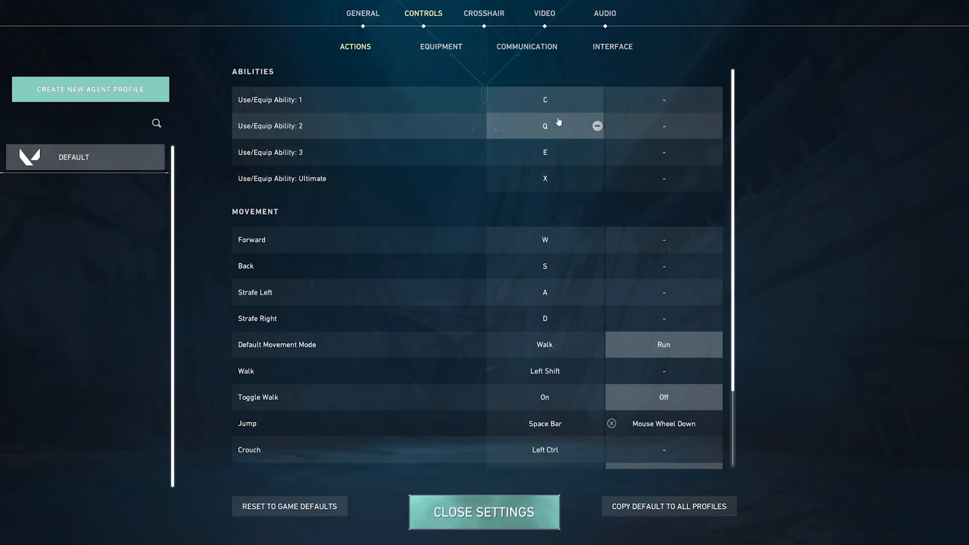
pyautogui.scroll(-3)
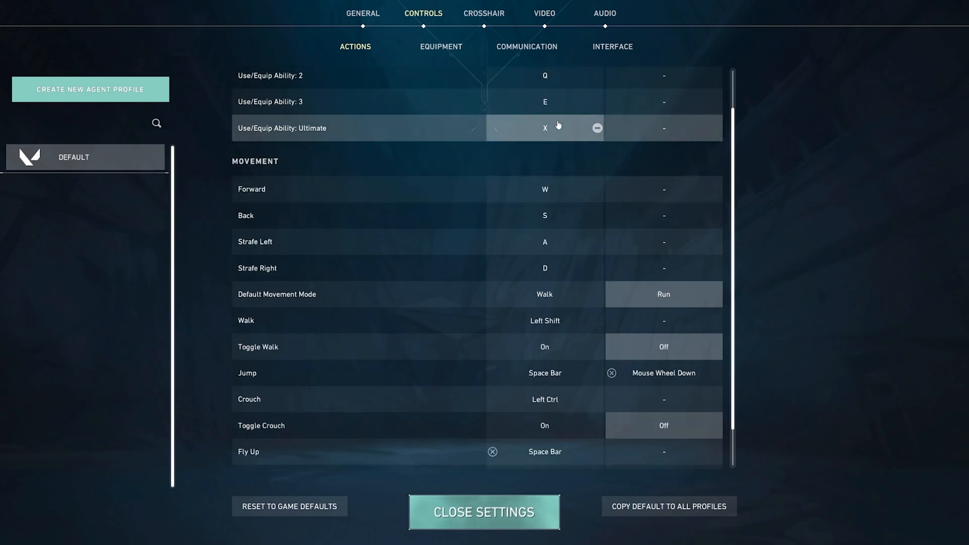
pyautogui.scroll(-3)
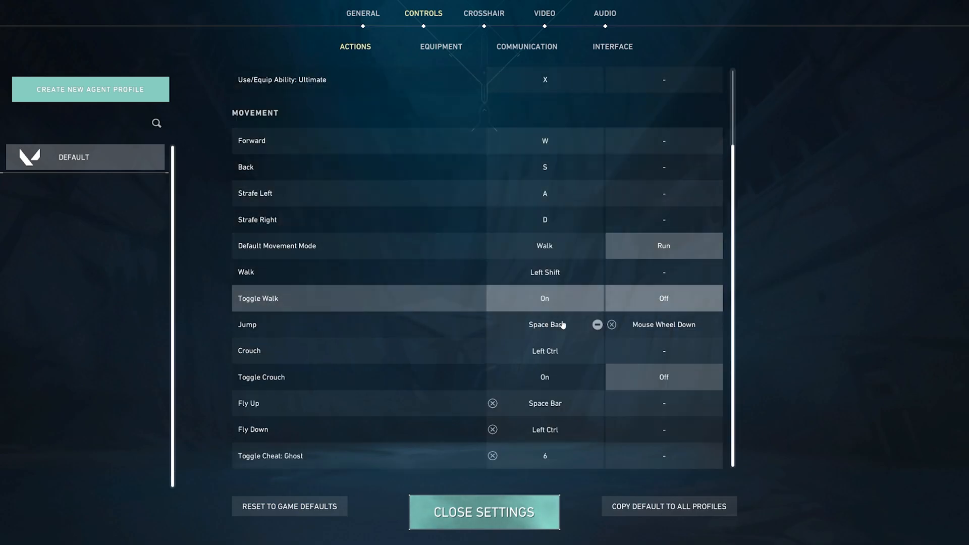
pyautogui.click(441, 47)
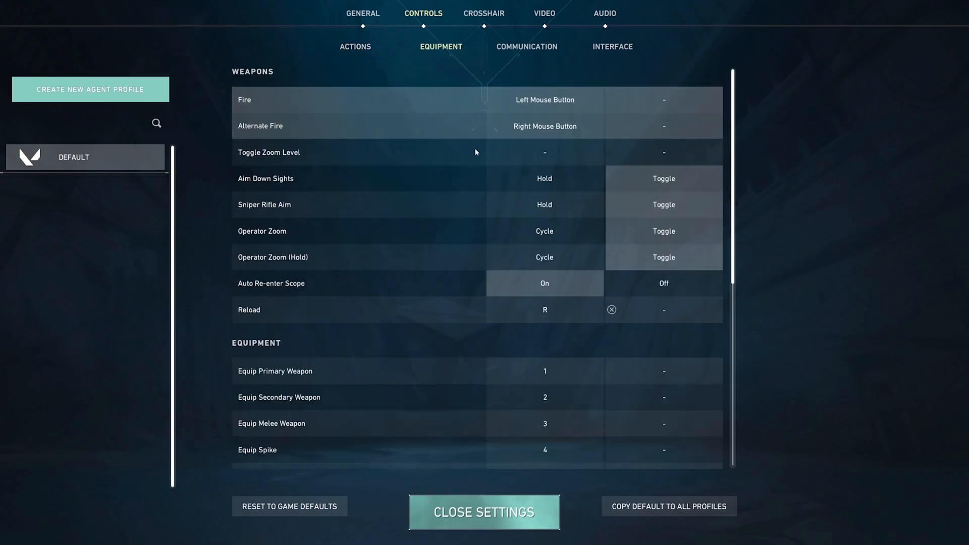
pyautogui.moveTo(663, 178)
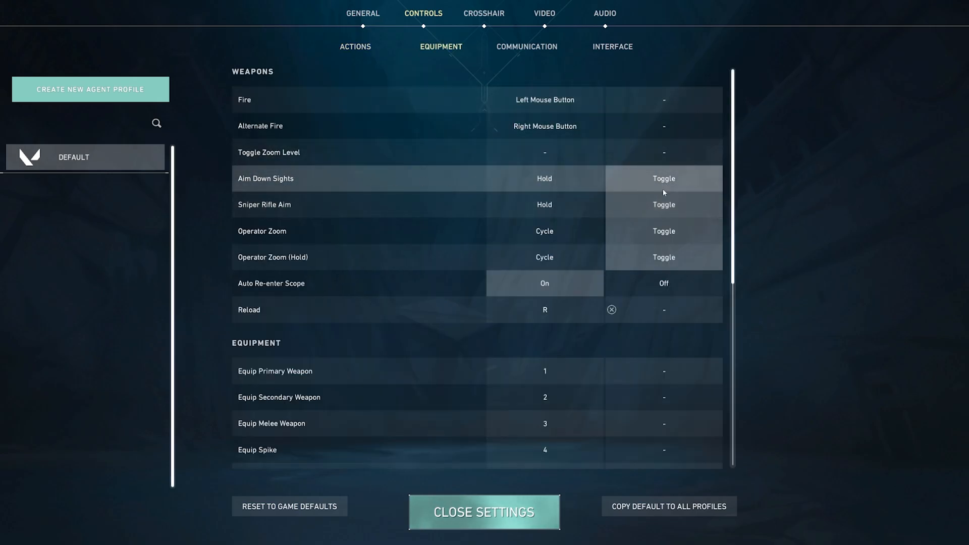
pyautogui.moveTo(497, 238)
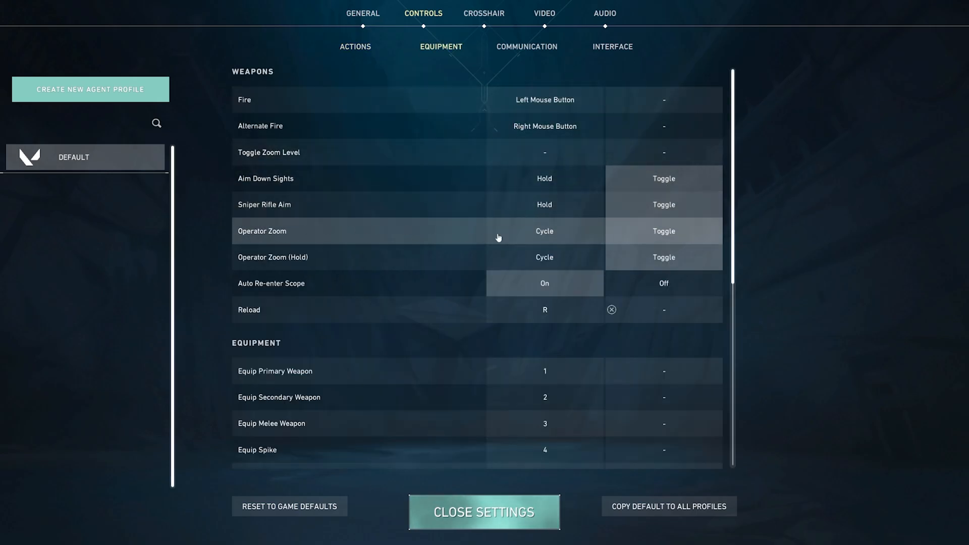
pyautogui.moveTo(282, 260)
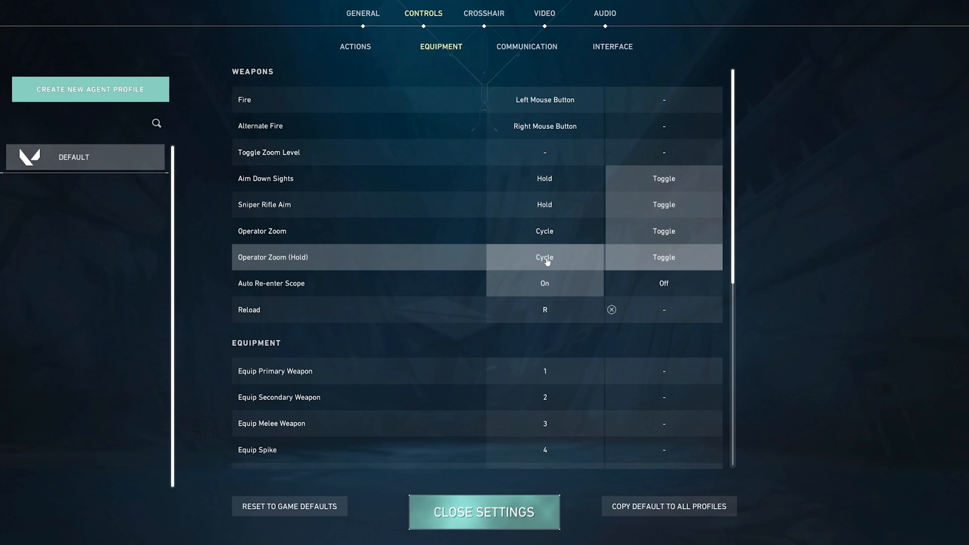
pyautogui.moveTo(651, 262)
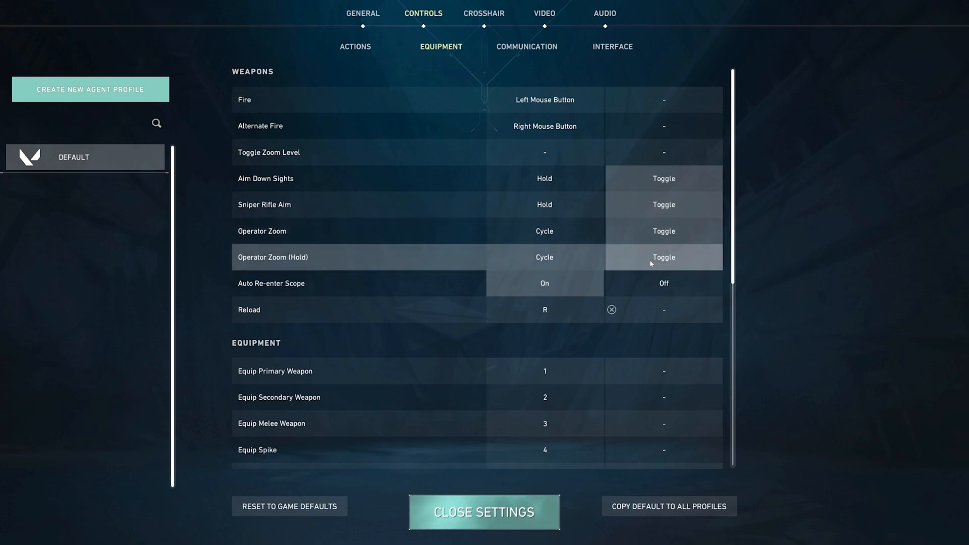
pyautogui.moveTo(536, 291)
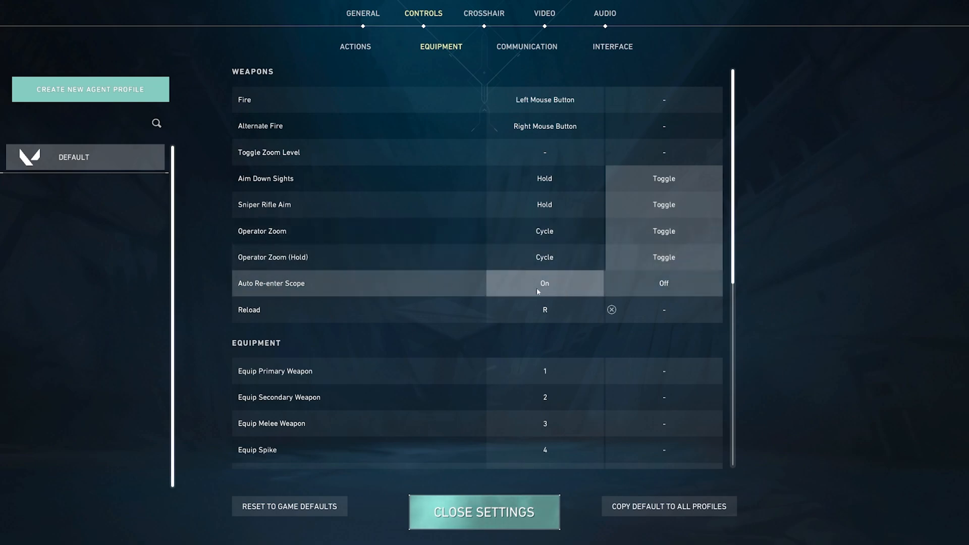
# Set Auto-Equip Prioritizes to Strongest in the equipment bindings
pyautogui.scroll(-3)
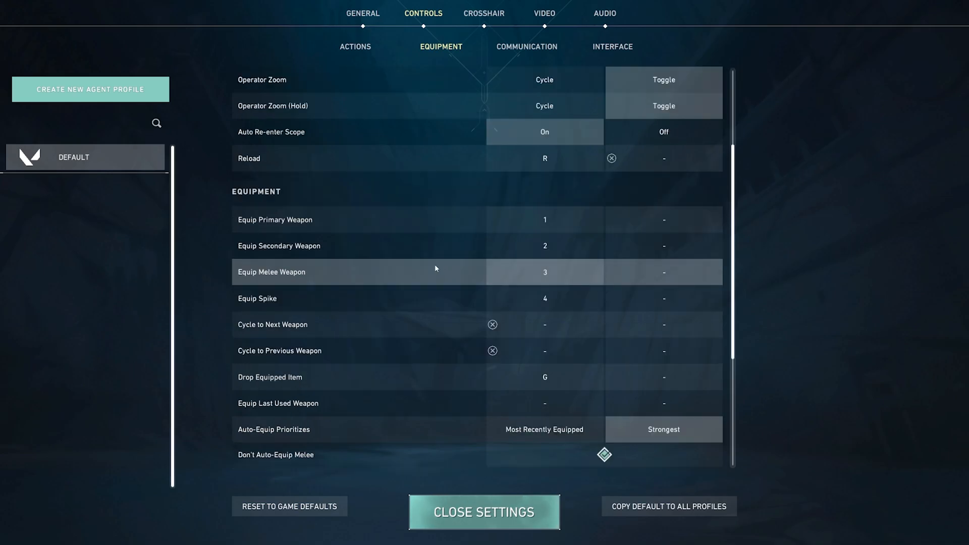
pyautogui.scroll(-3)
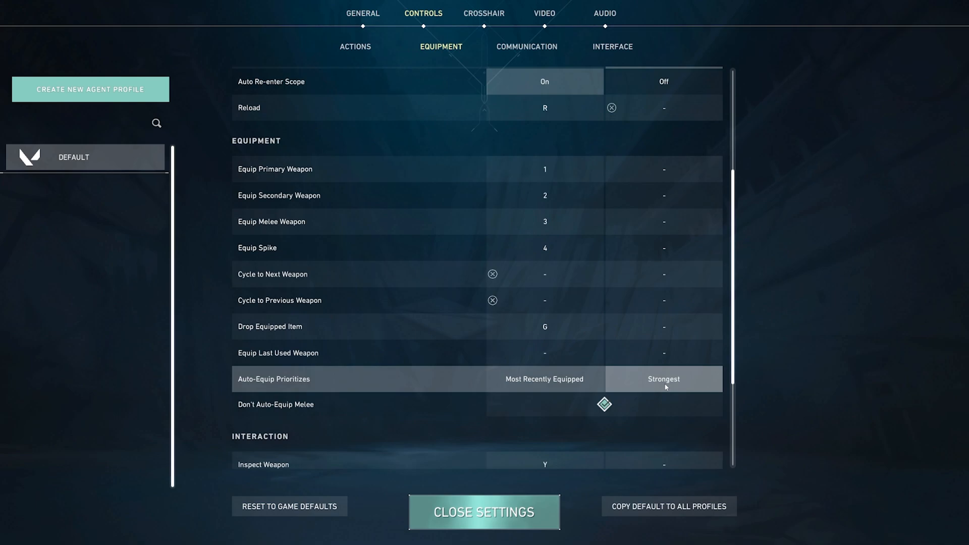
pyautogui.moveTo(660, 390)
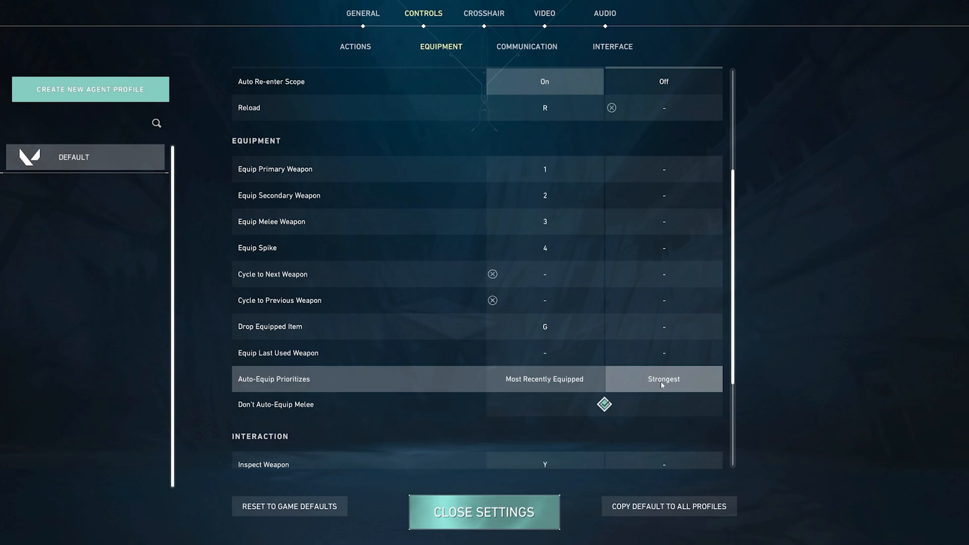
pyautogui.moveTo(302, 410)
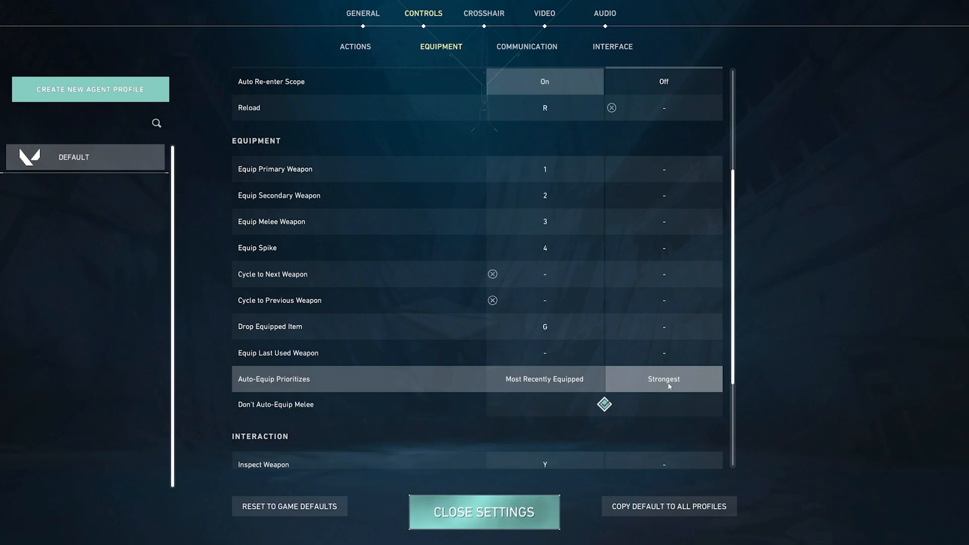
pyautogui.click(543, 379)
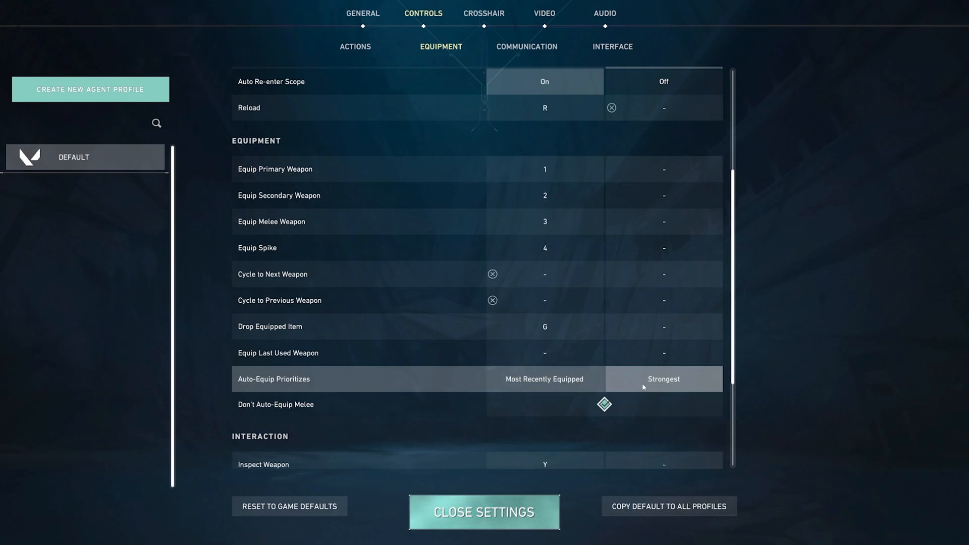
# Review the Communication keybinds for voice and pings
pyautogui.scroll(-3)
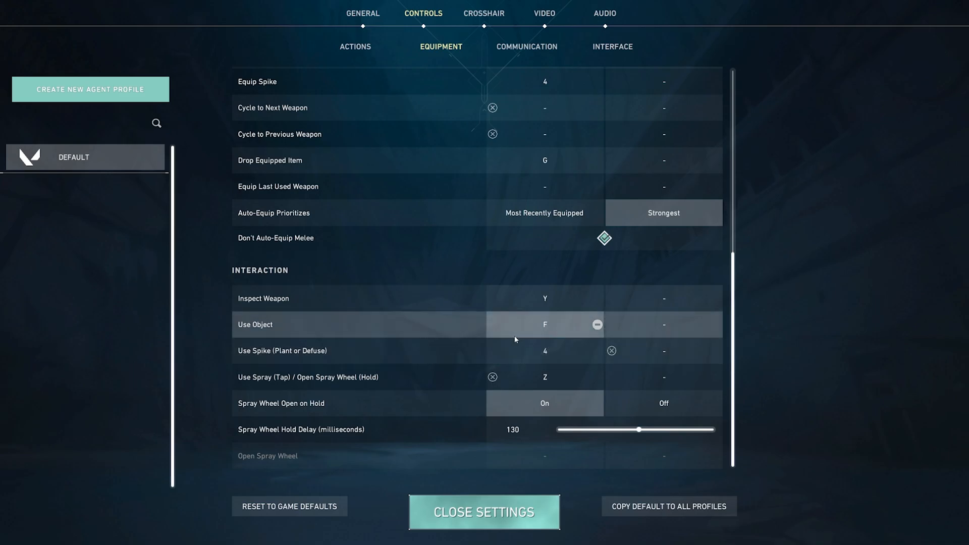
pyautogui.moveTo(265, 376)
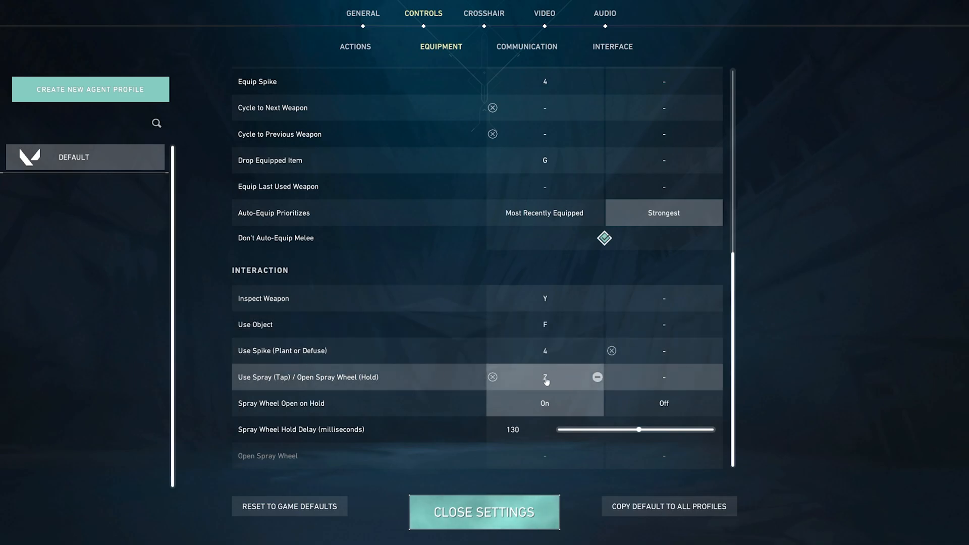
pyautogui.click(527, 47)
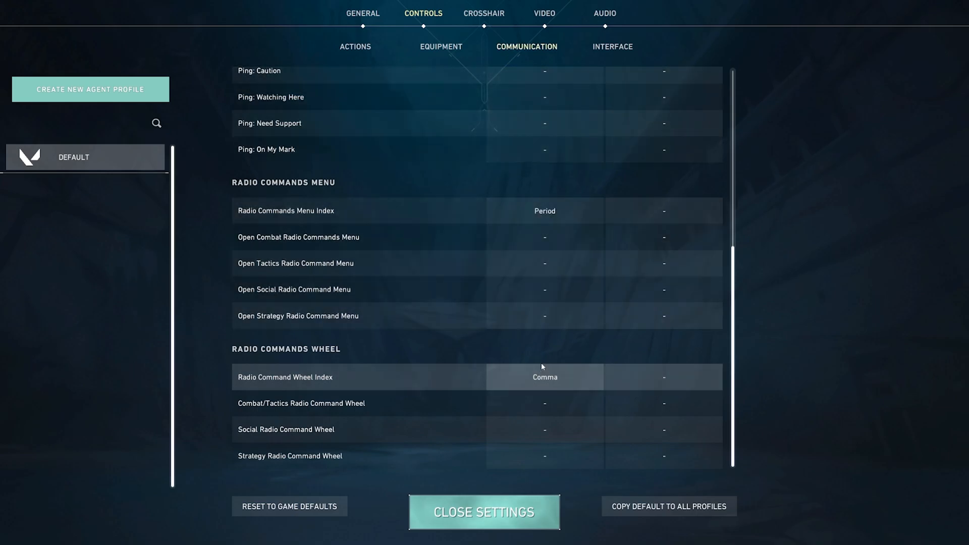
pyautogui.scroll(3)
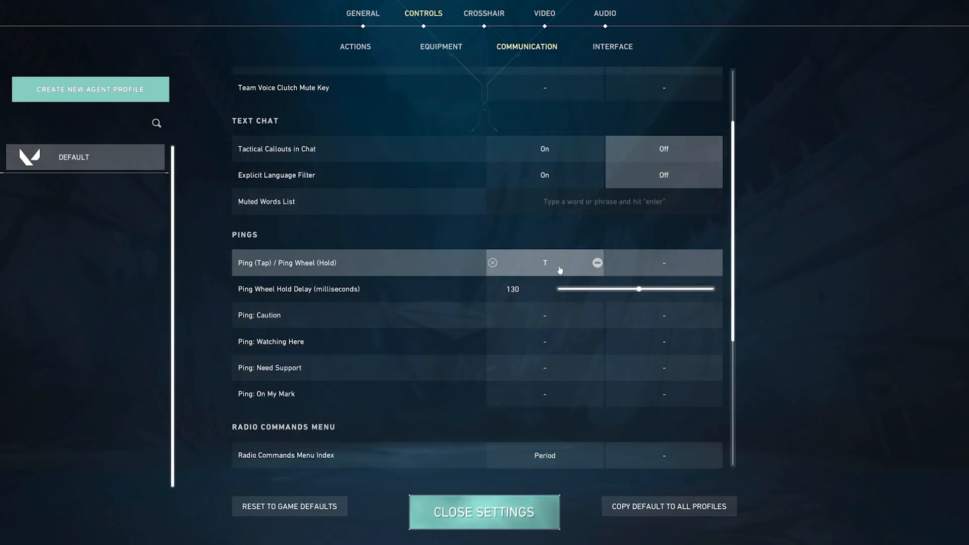
pyautogui.scroll(3)
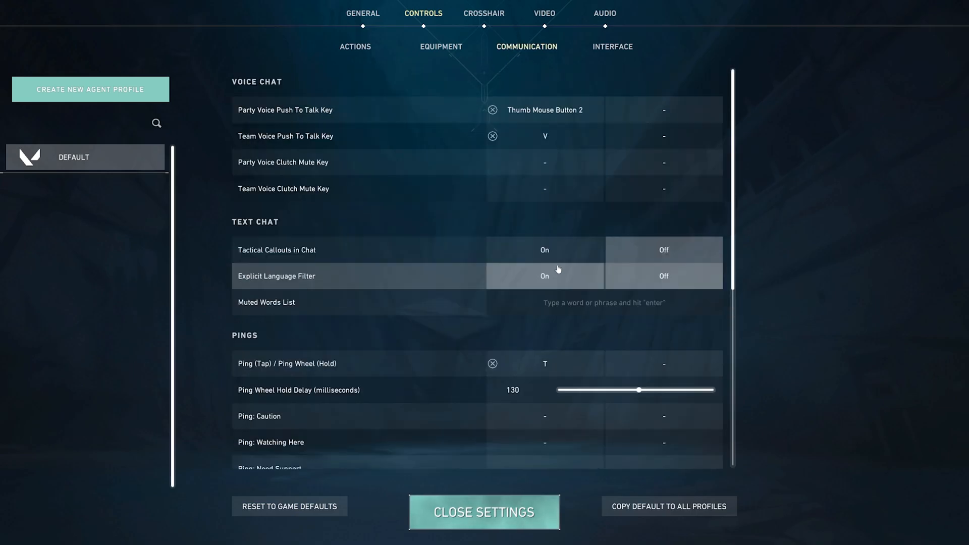
pyautogui.moveTo(411, 142)
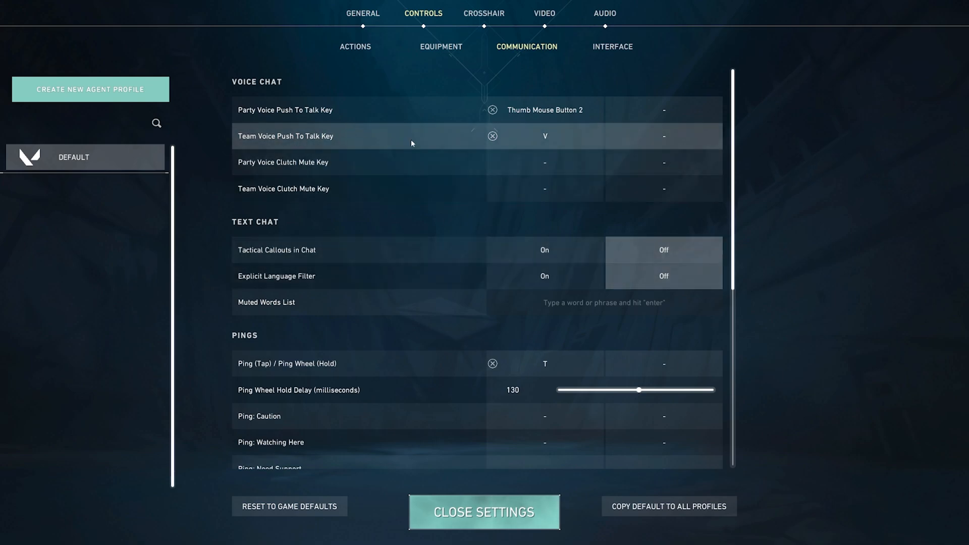
pyautogui.moveTo(568, 110)
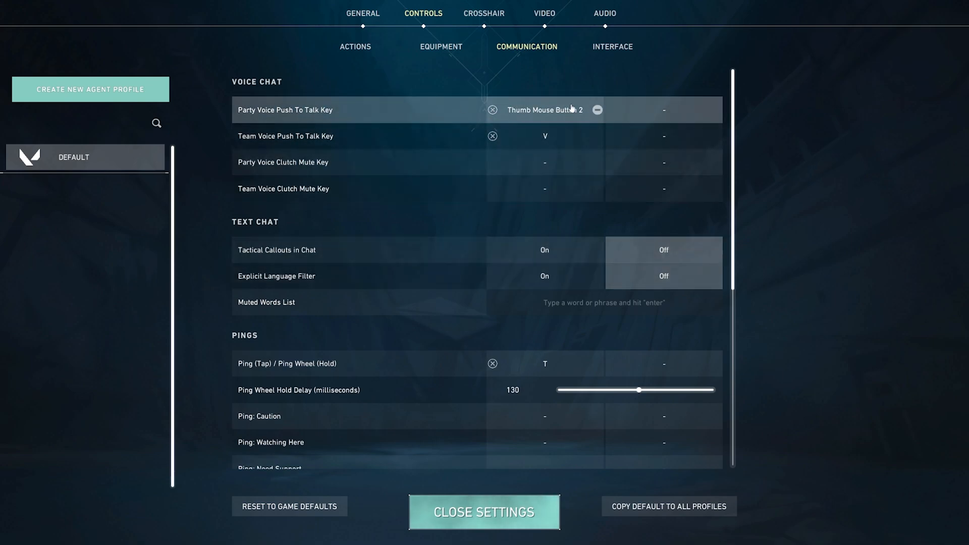
# Show the Interface keybinds with voting on F5–F8 and observer outlines
pyautogui.click(611, 46)
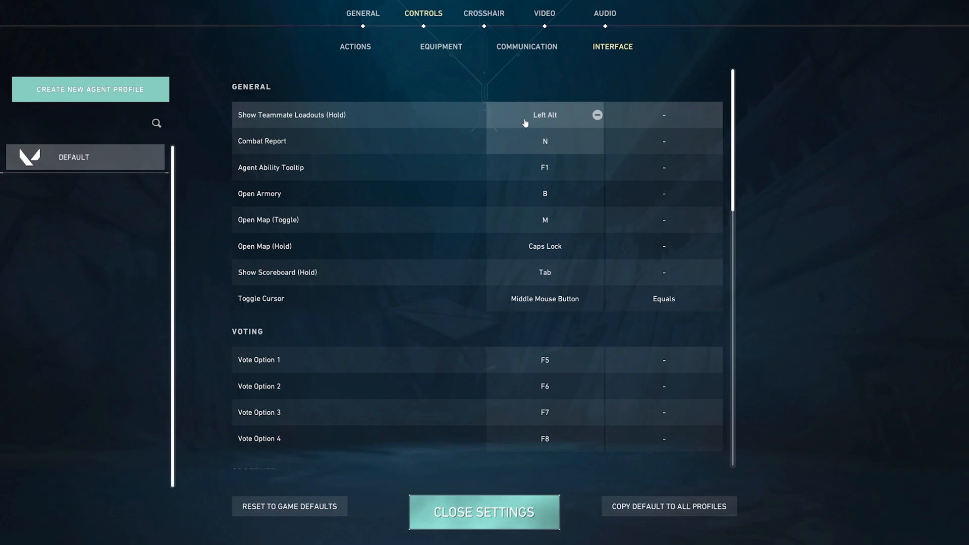
pyautogui.scroll(-3)
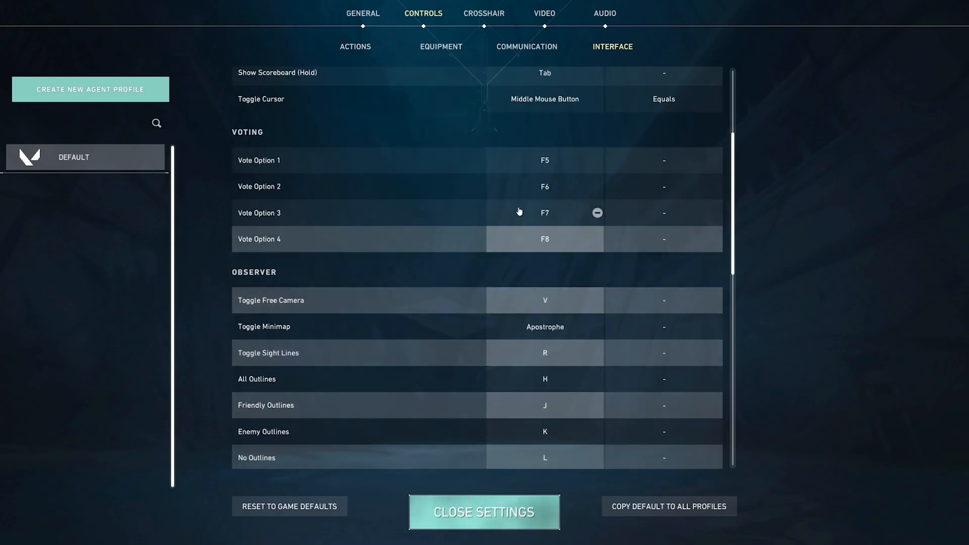
# Review crosshair profile 1420, then show the Video display settings
pyautogui.click(484, 13)
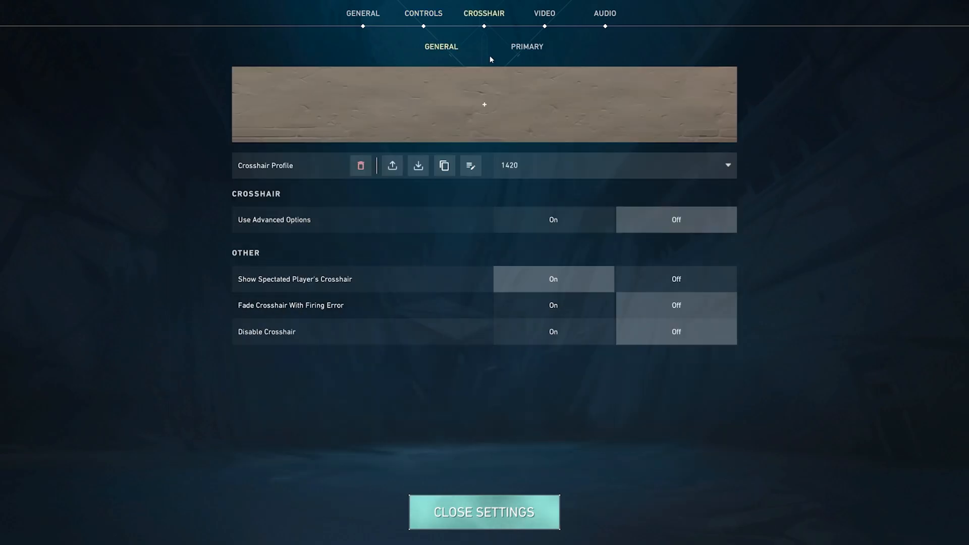
pyautogui.moveTo(522, 117)
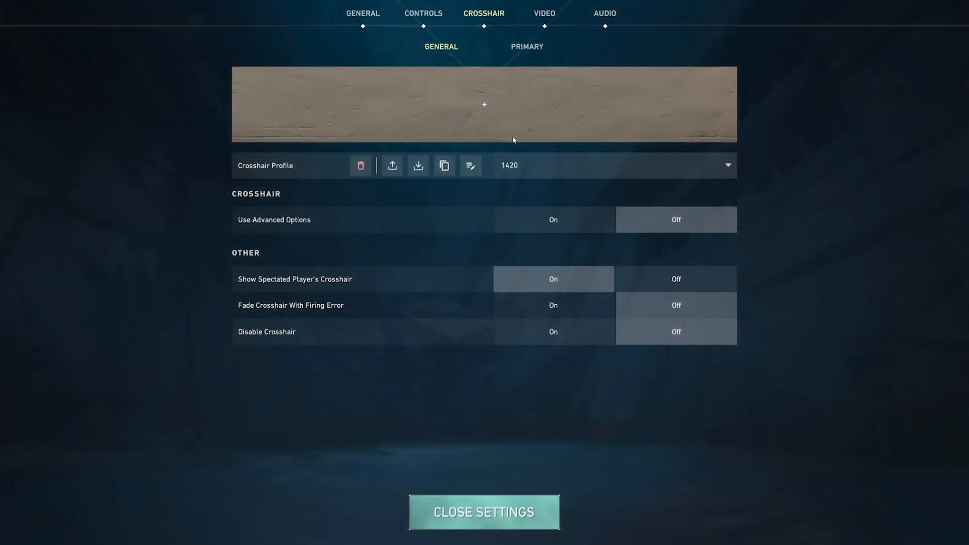
pyautogui.click(544, 13)
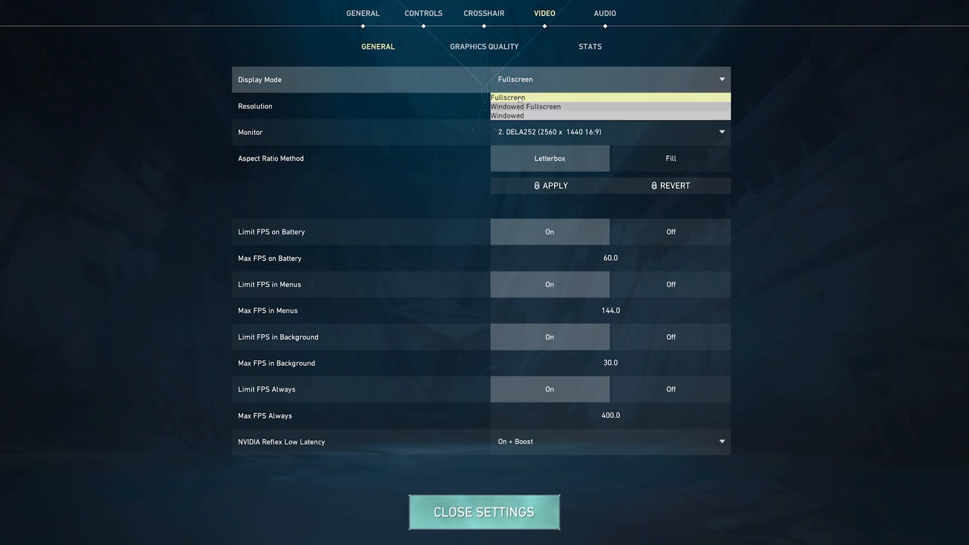
# Keep Fullscreen display, NVIDIA Reflex On + Boost, and show Graphics Quality
pyautogui.click(609, 106)
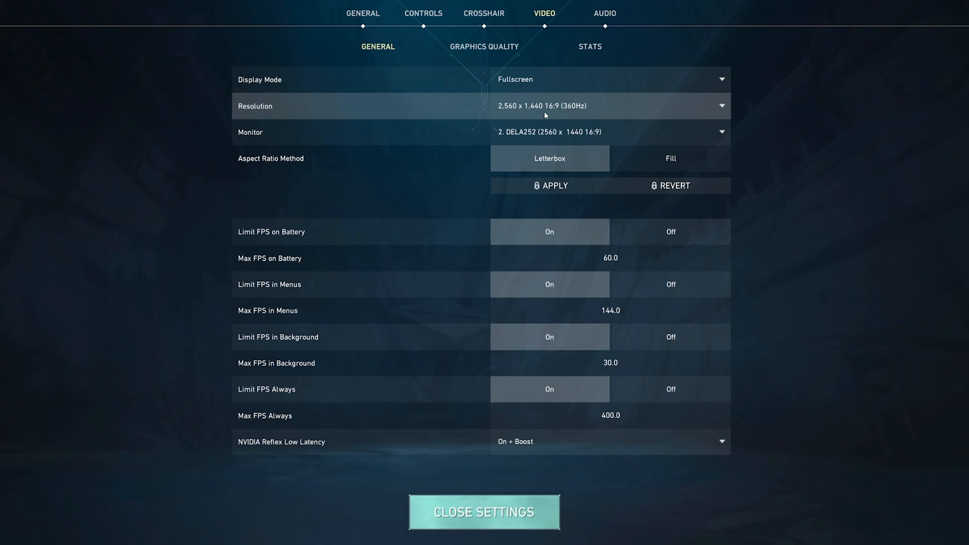
pyautogui.moveTo(539, 111)
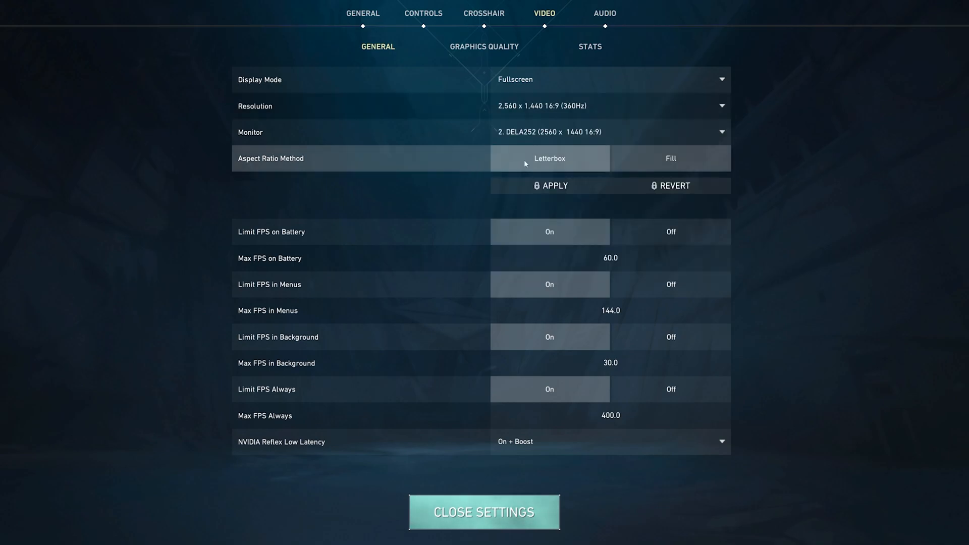
pyautogui.moveTo(640, 164)
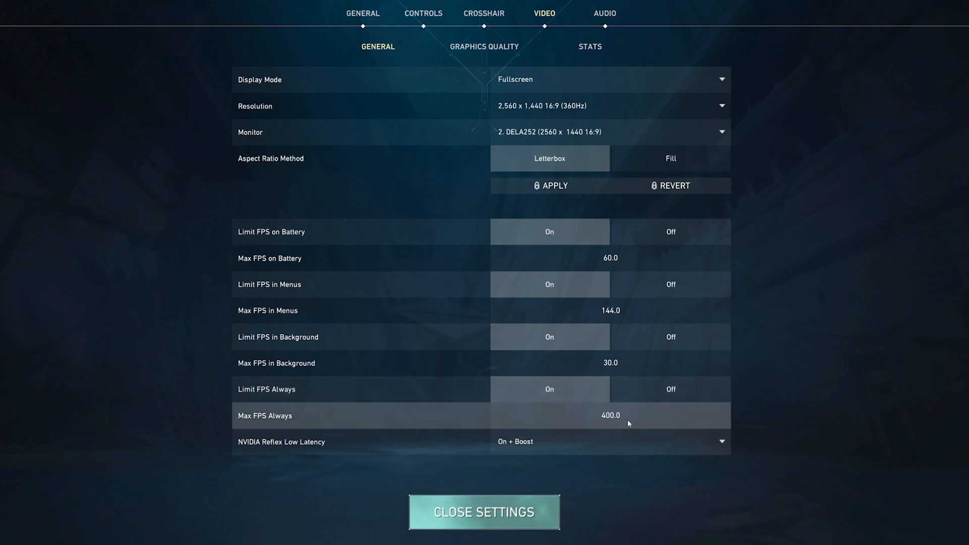
pyautogui.moveTo(560, 117)
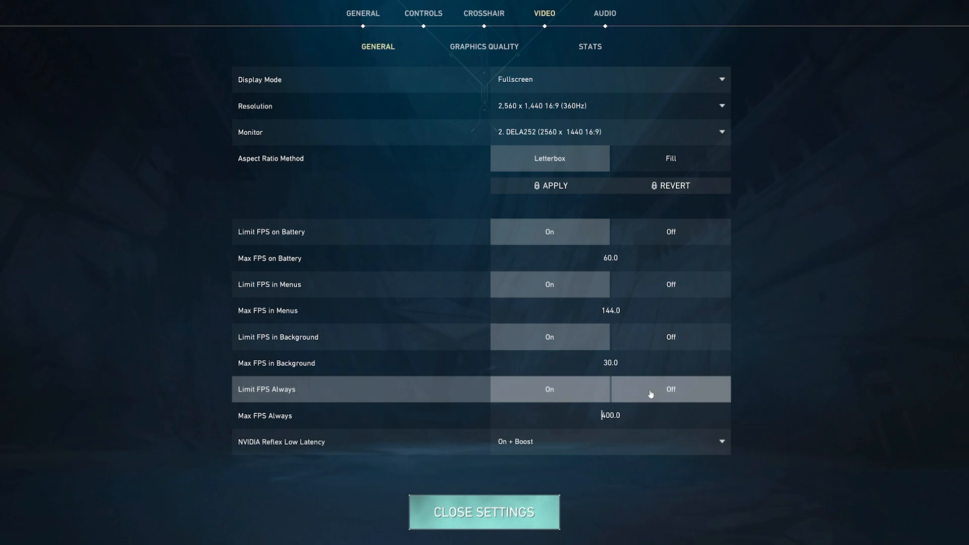
pyautogui.moveTo(592, 402)
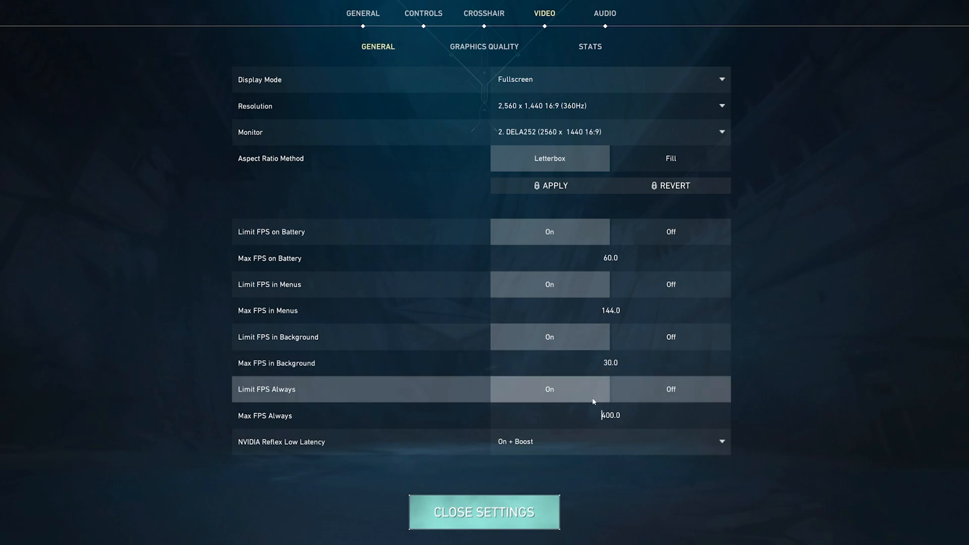
pyautogui.moveTo(546, 443)
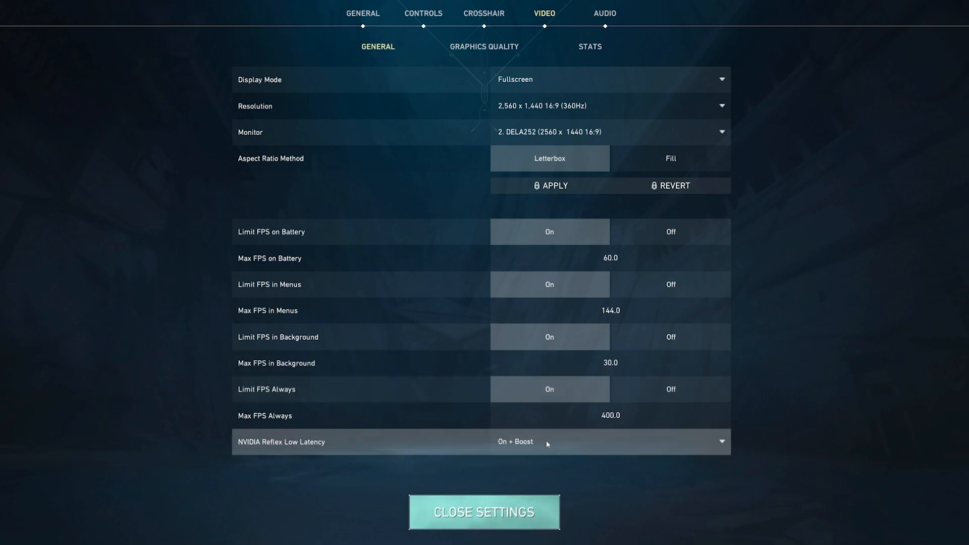
pyautogui.click(608, 441)
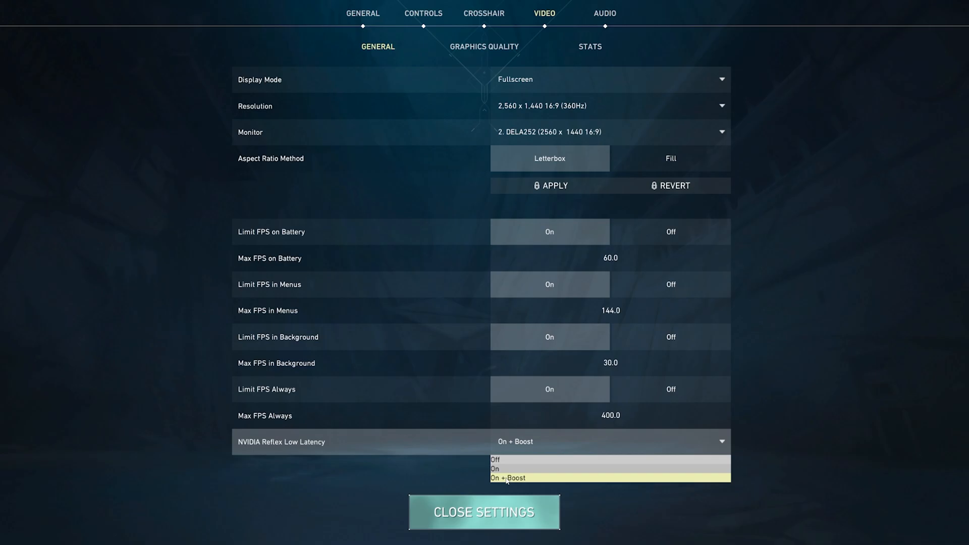
pyautogui.click(483, 47)
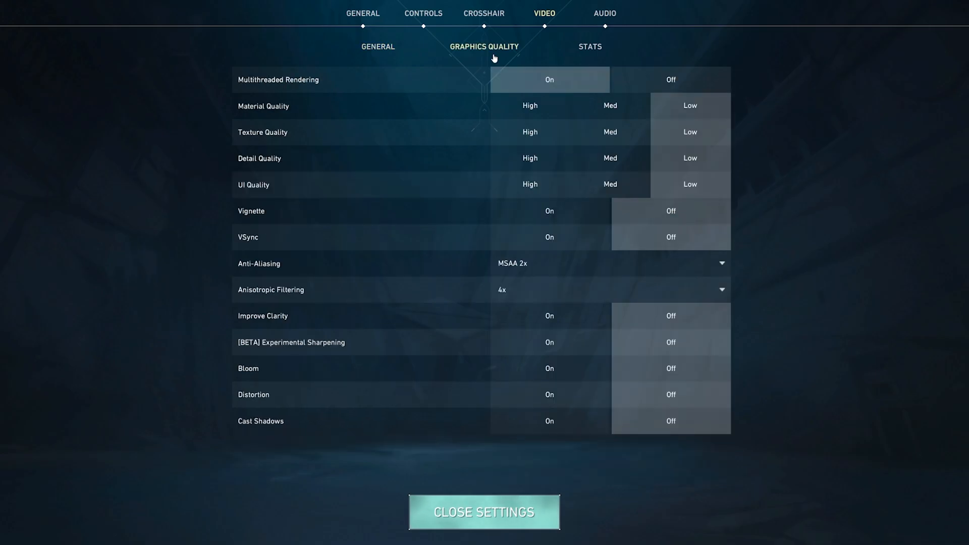
pyautogui.moveTo(520, 87)
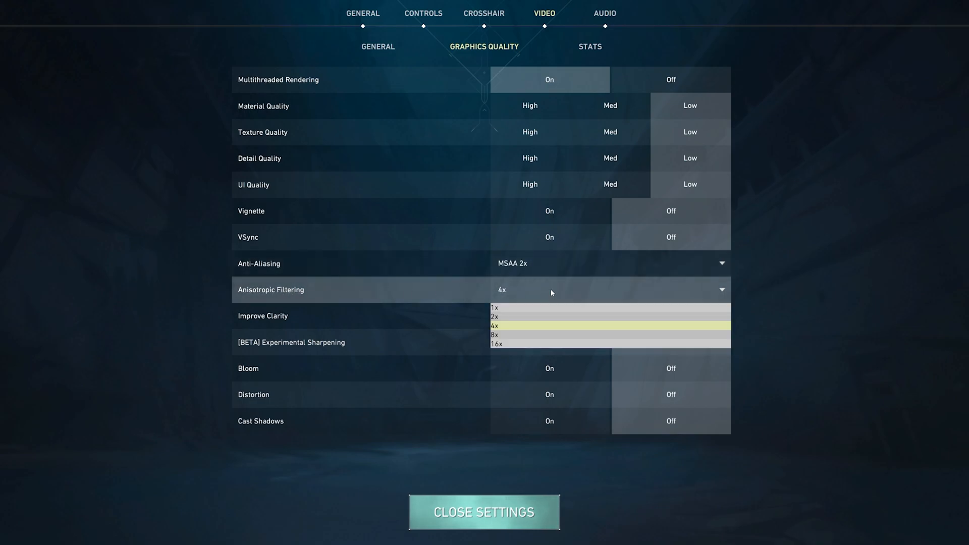
pyautogui.moveTo(511, 326)
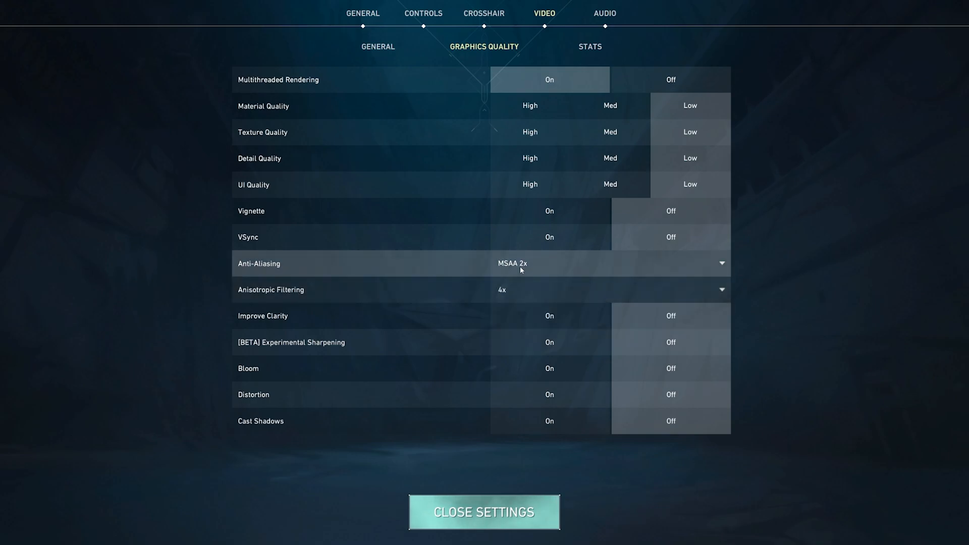
pyautogui.moveTo(518, 281)
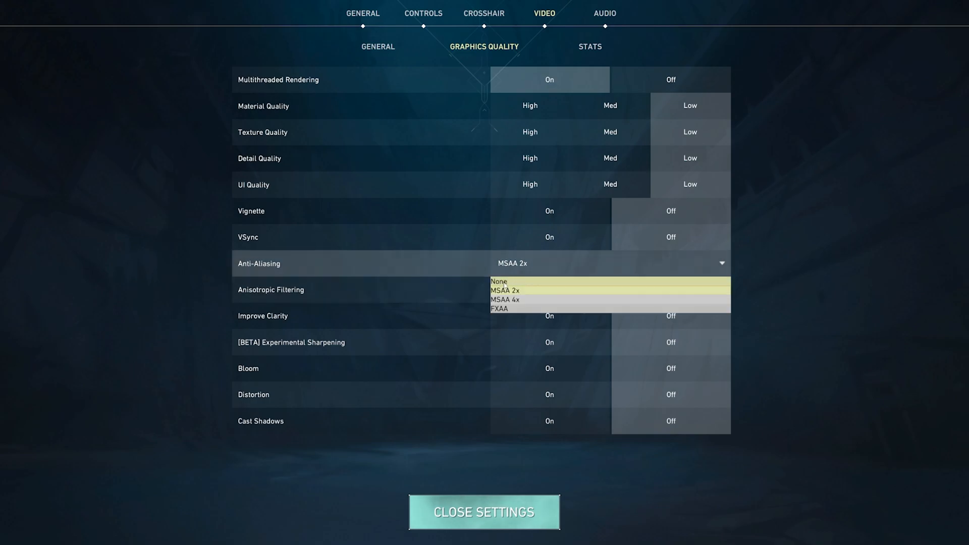
# Keep anti-aliasing MSAA 2x and set Network RTT stats to Text Only
pyautogui.click(608, 290)
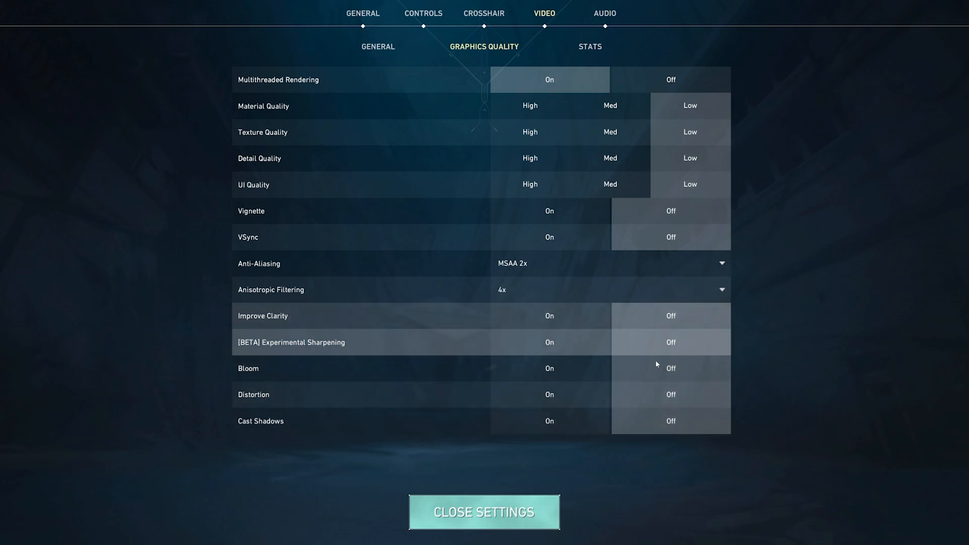
pyautogui.moveTo(588, 414)
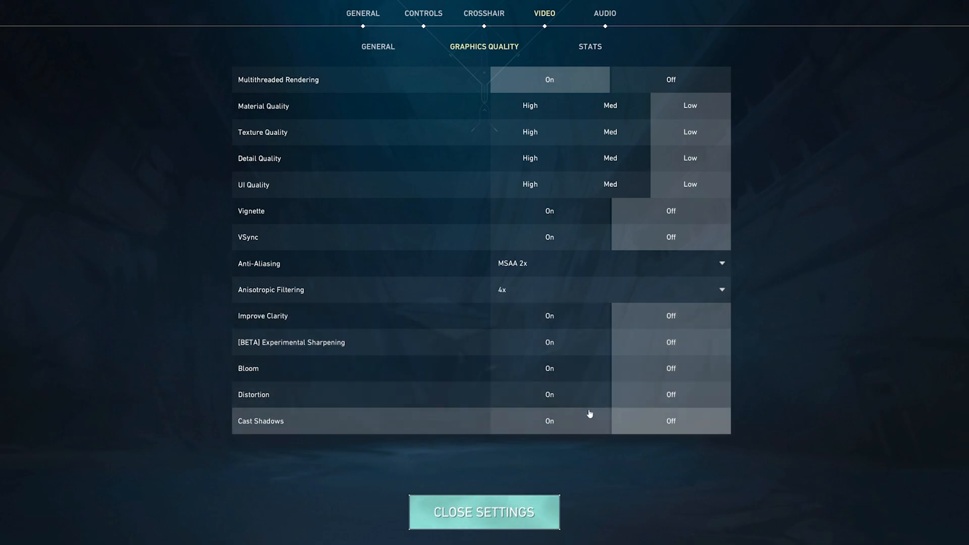
pyautogui.moveTo(640, 390)
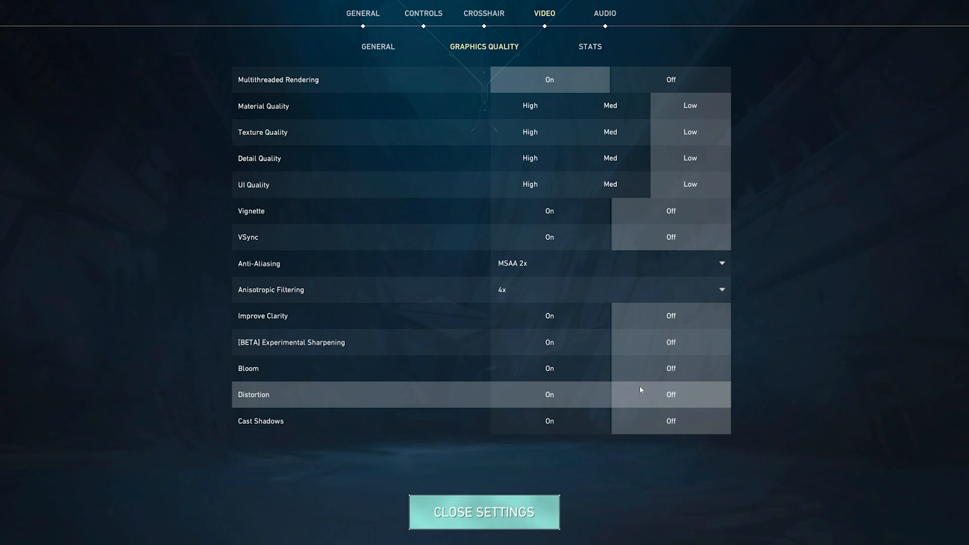
pyautogui.moveTo(520, 379)
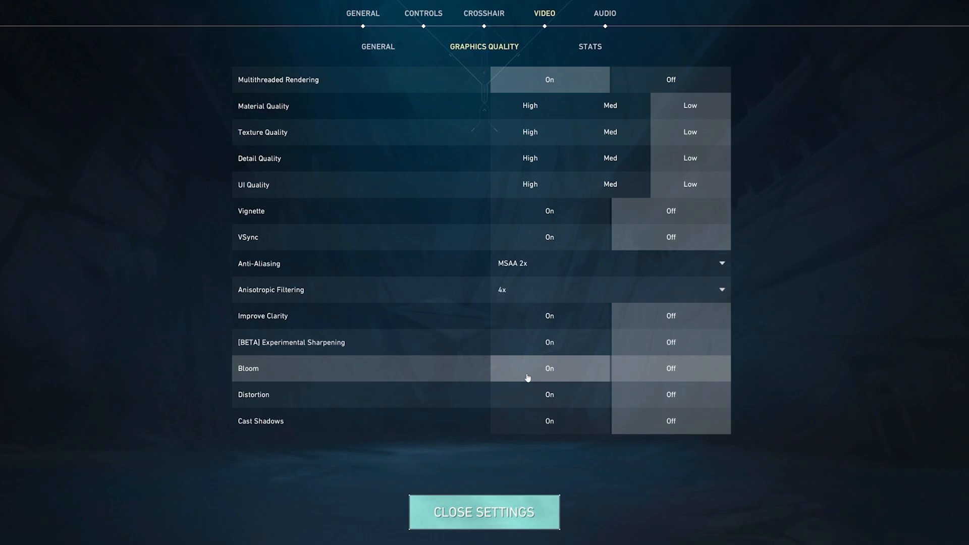
pyautogui.moveTo(557, 378)
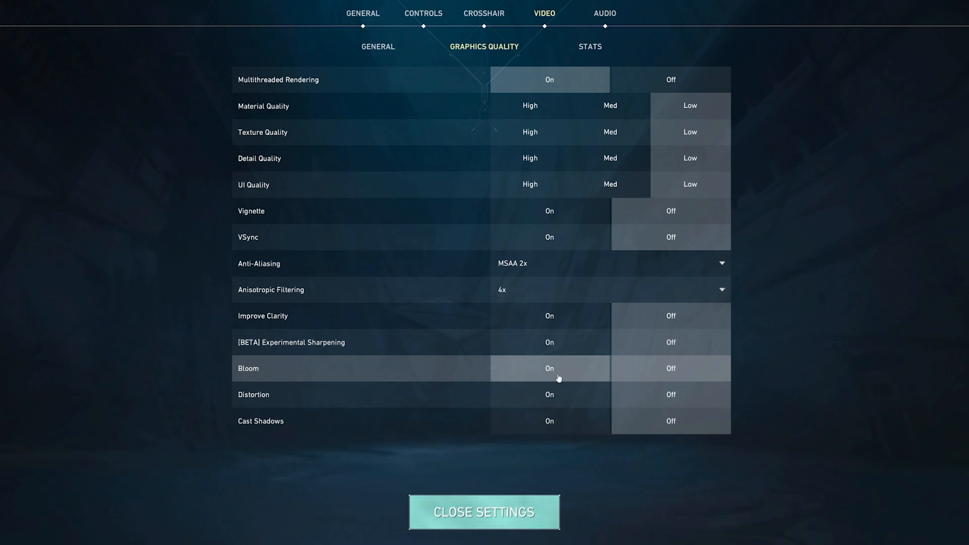
pyautogui.click(588, 46)
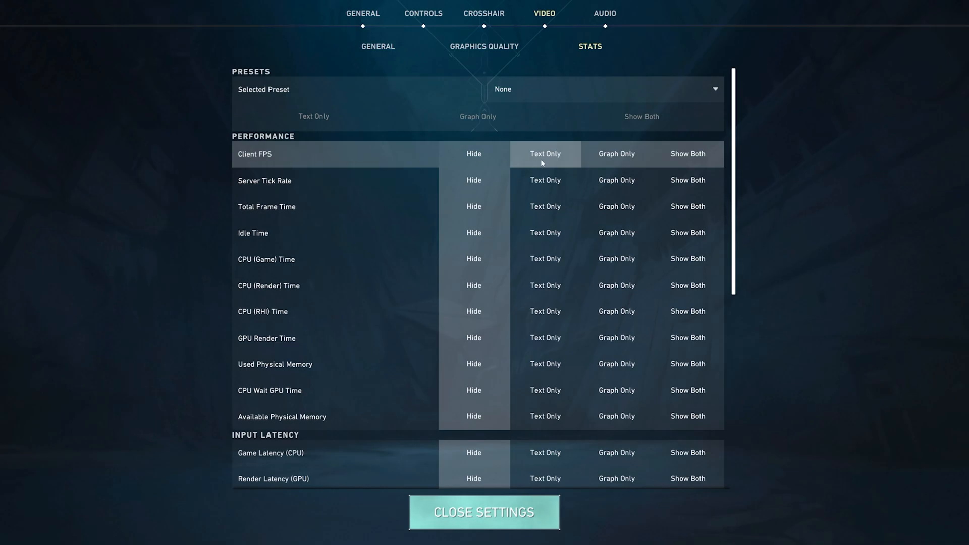
pyautogui.scroll(-3)
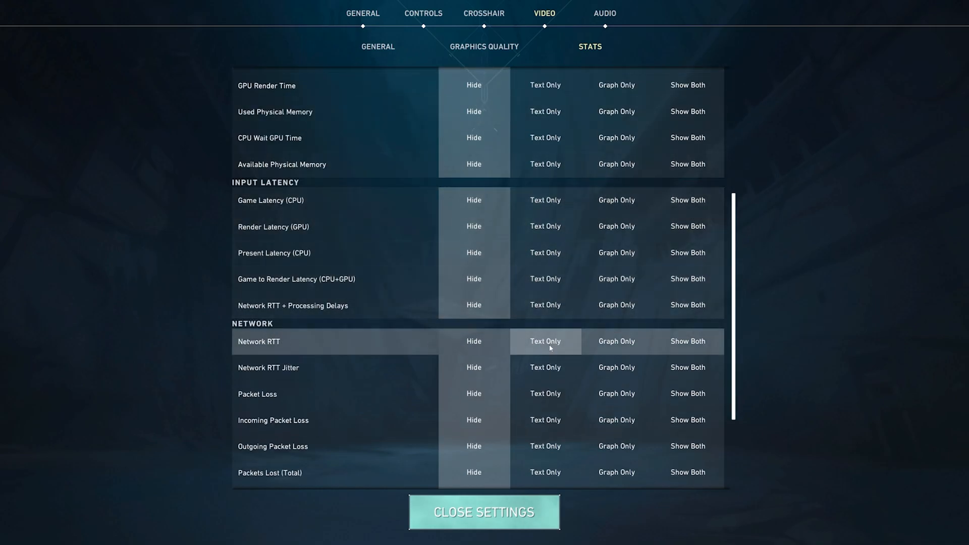
pyautogui.click(603, 14)
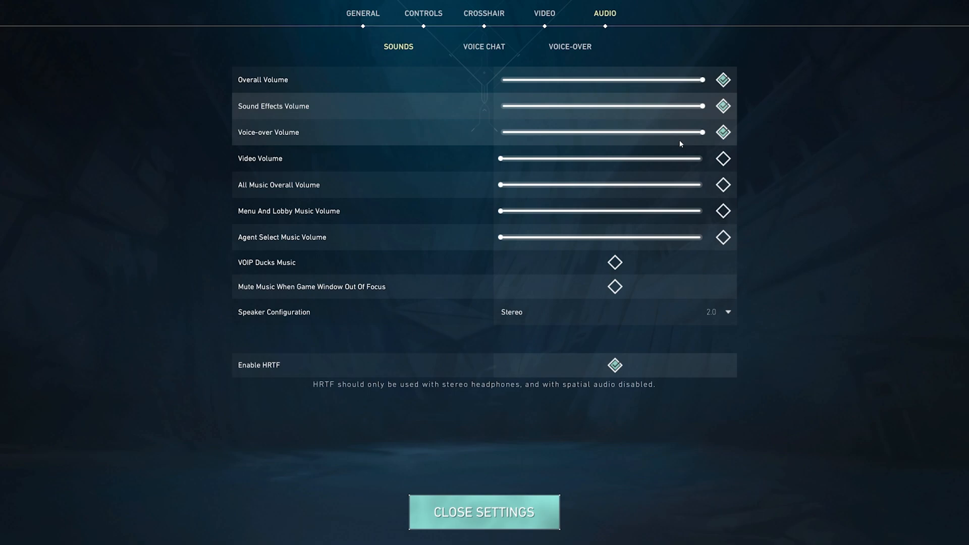
pyautogui.moveTo(725, 242)
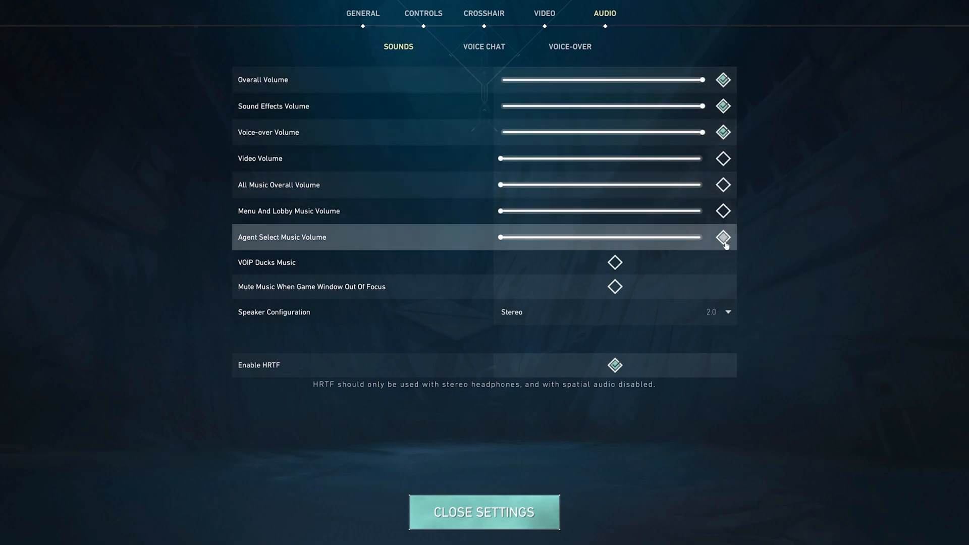
# Review audio sounds with HRTF, then the Voice Chat and Voice-Over settings
pyautogui.click(718, 312)
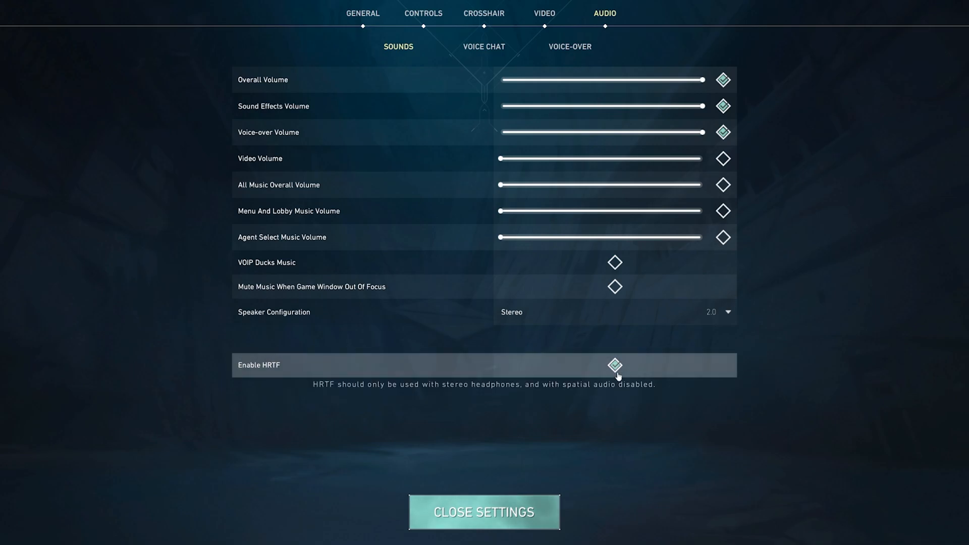
pyautogui.moveTo(233, 372)
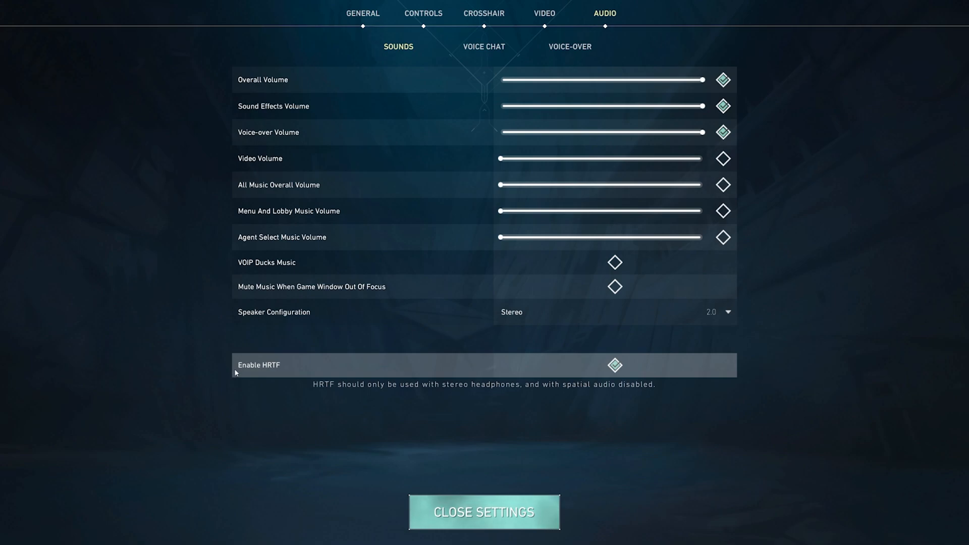
pyautogui.moveTo(286, 375)
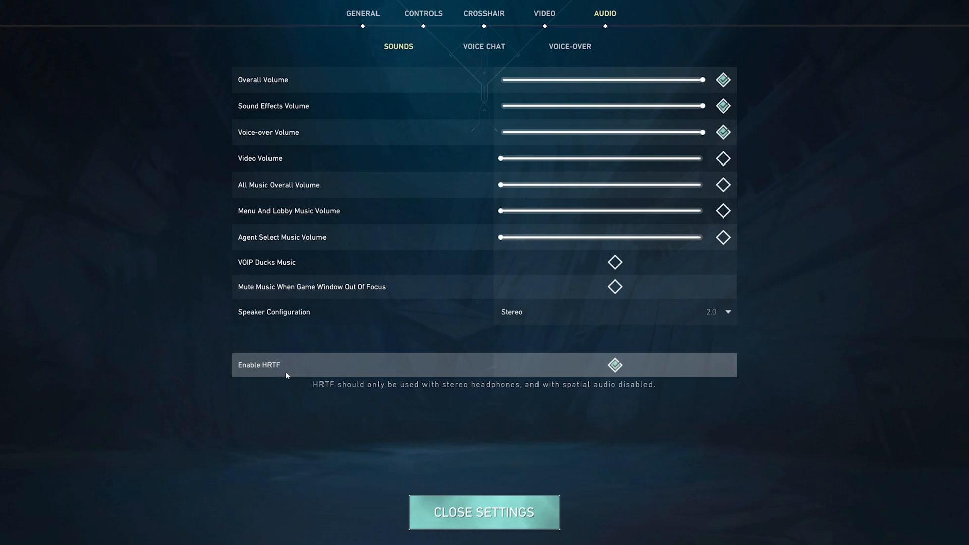
pyautogui.moveTo(462, 373)
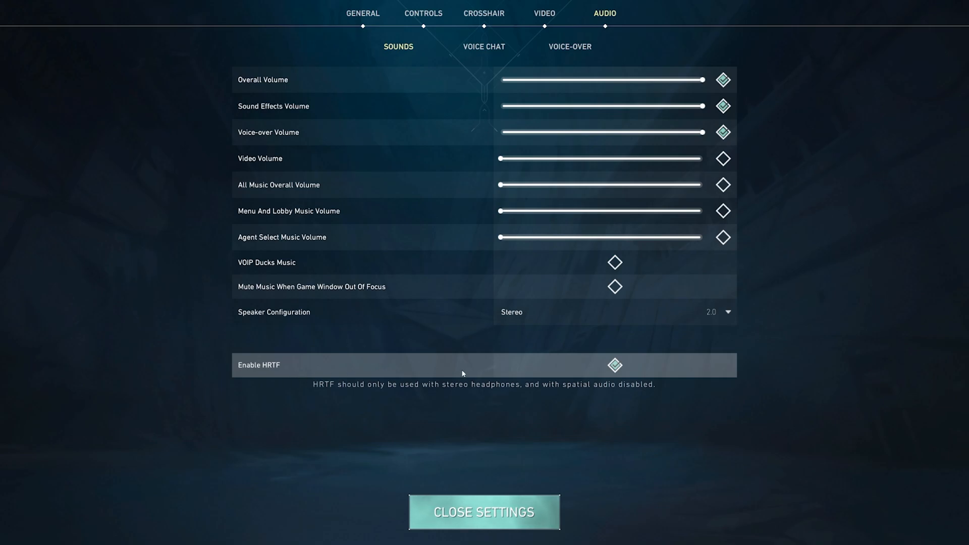
pyautogui.click(483, 47)
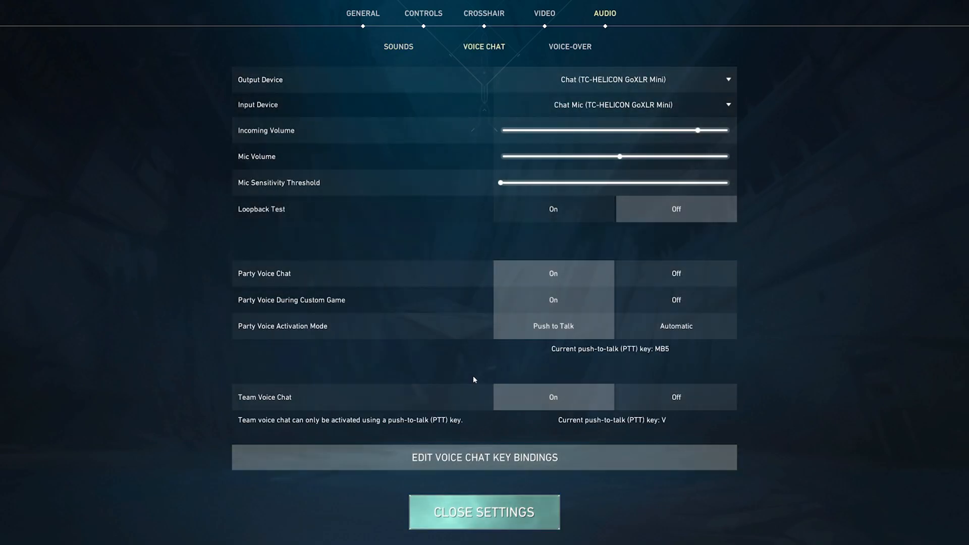
pyautogui.click(569, 46)
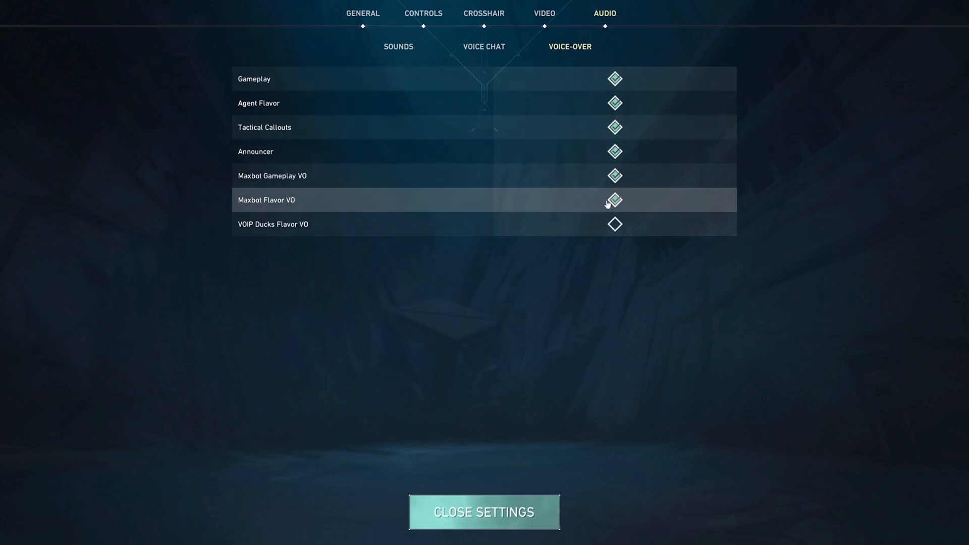
pyautogui.moveTo(317, 230)
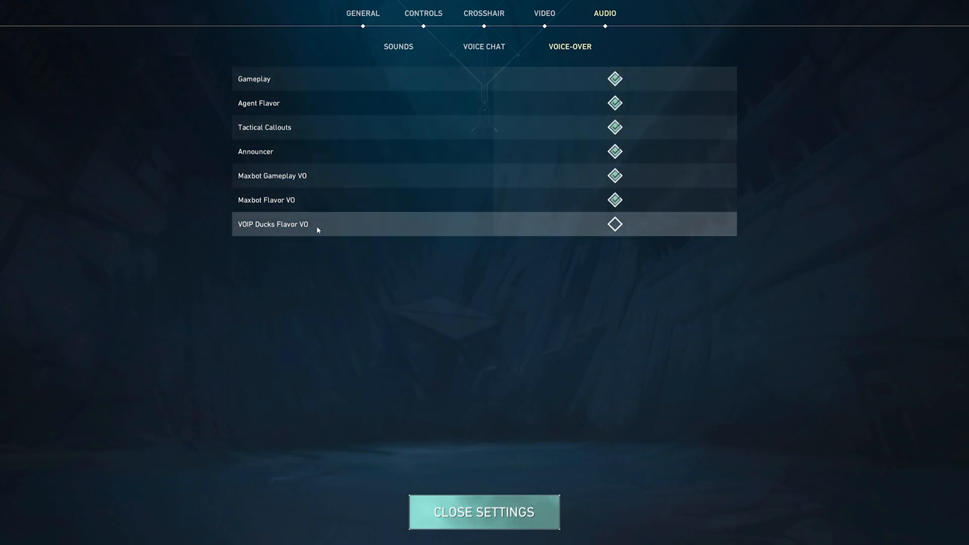
pyautogui.click(484, 511)
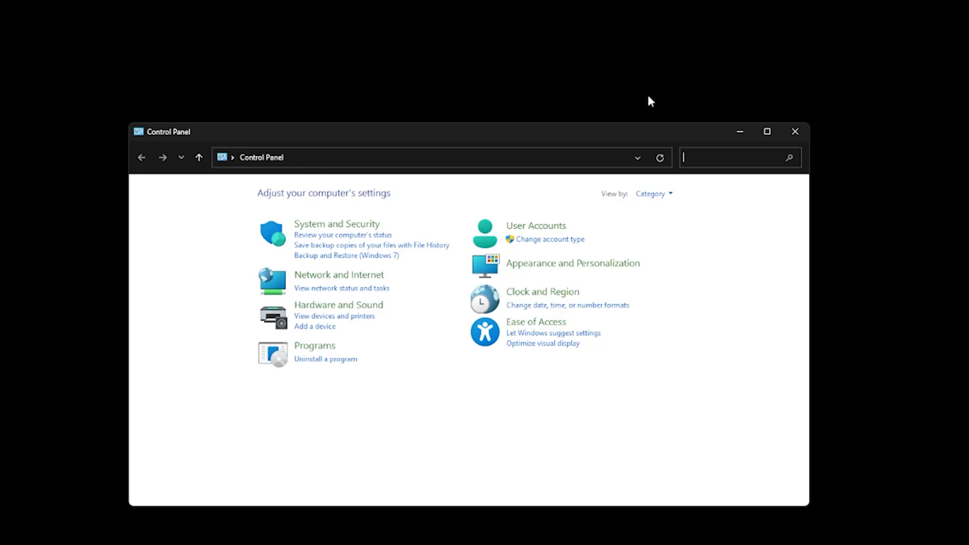
pyautogui.moveTo(657, 141)
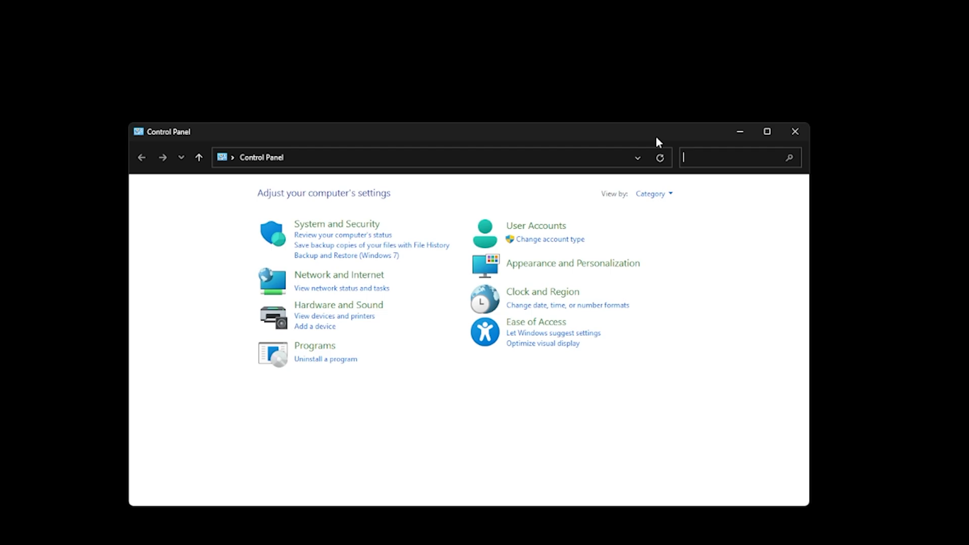
# Search Control Panel for 'mouse' and show Mouse Properties pointer options
pyautogui.write('mouse')
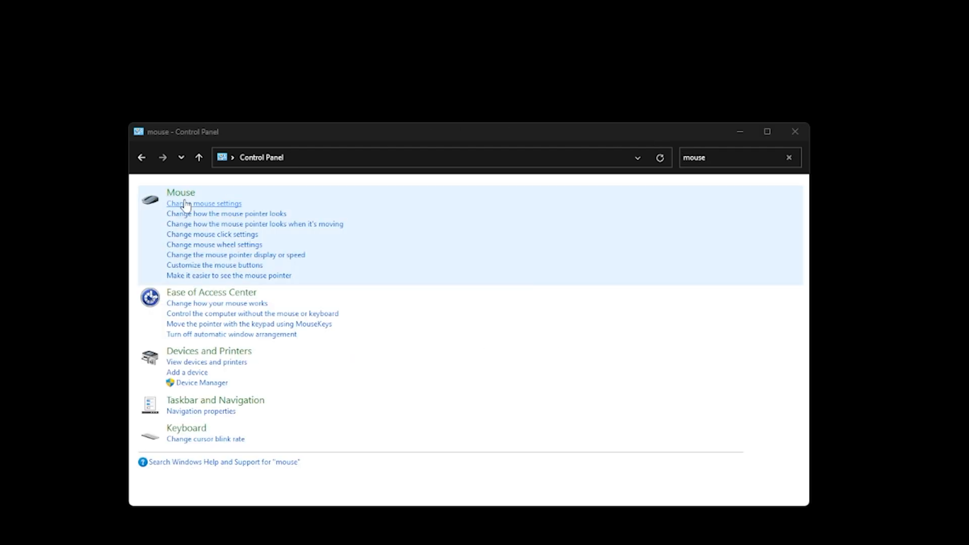
pyautogui.click(203, 203)
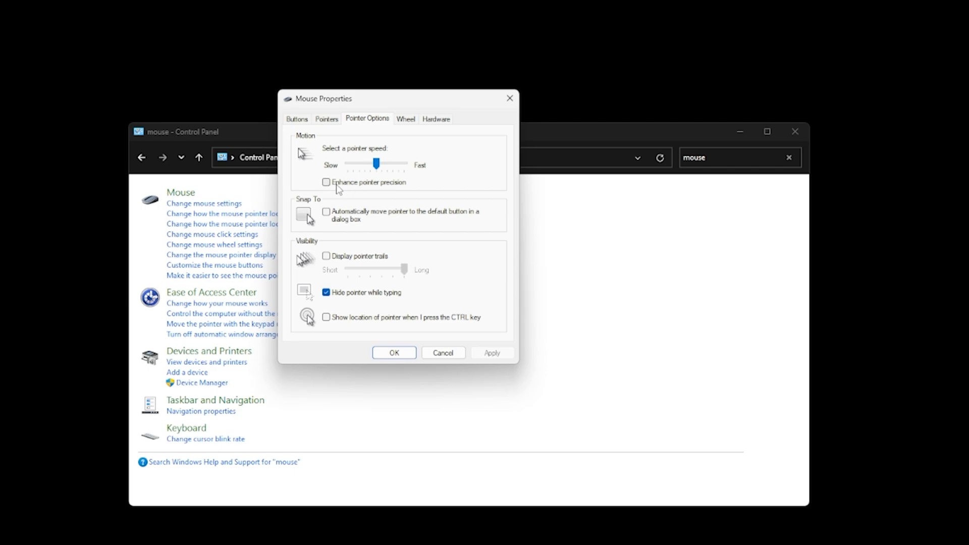
pyautogui.moveTo(356, 108)
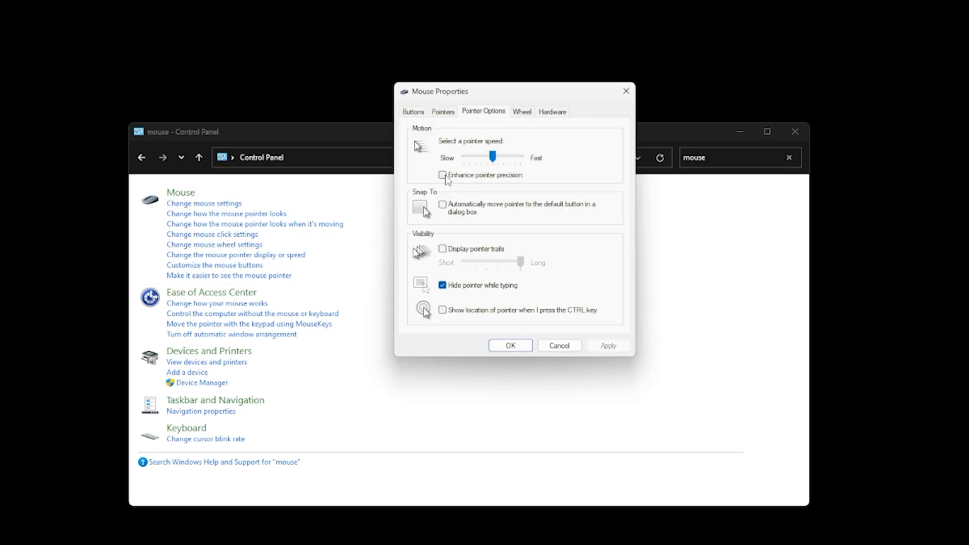
pyautogui.moveTo(471, 181)
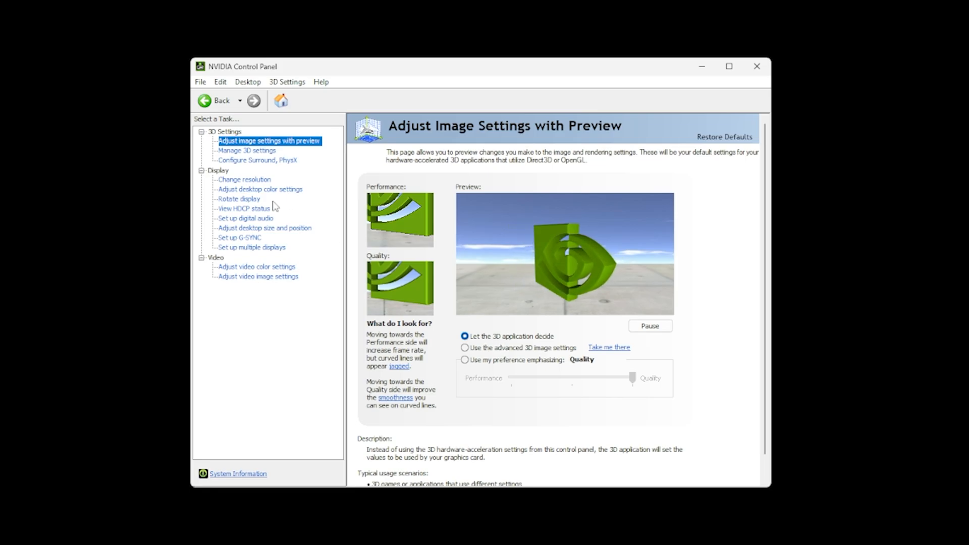
# Review NVIDIA 3D settings, desktop colour and scaling for the Dell AW2725DF display
pyautogui.click(246, 151)
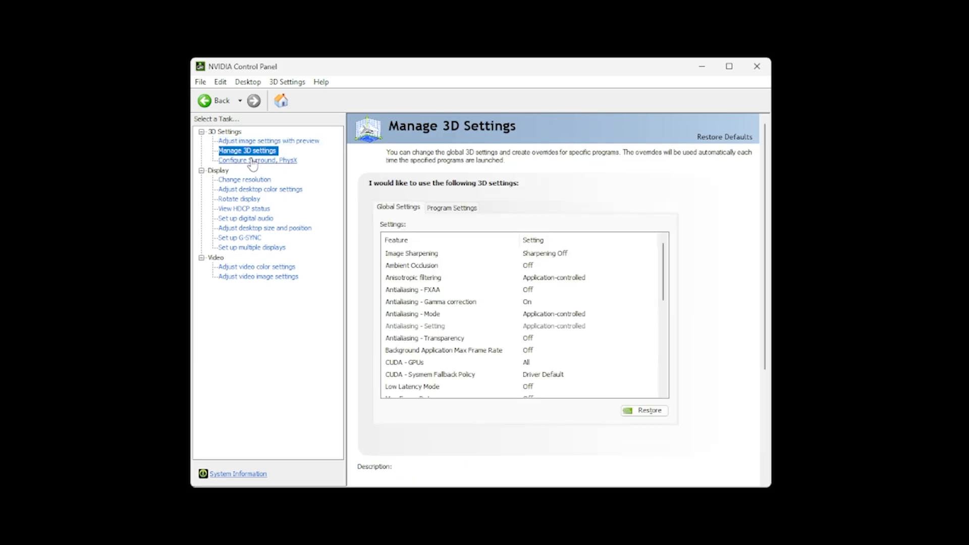
pyautogui.click(260, 189)
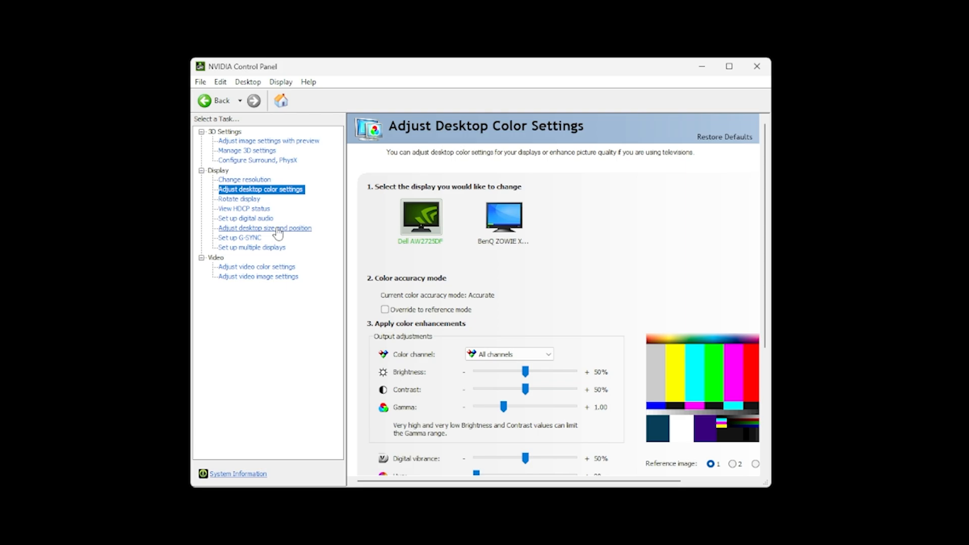
pyautogui.click(263, 227)
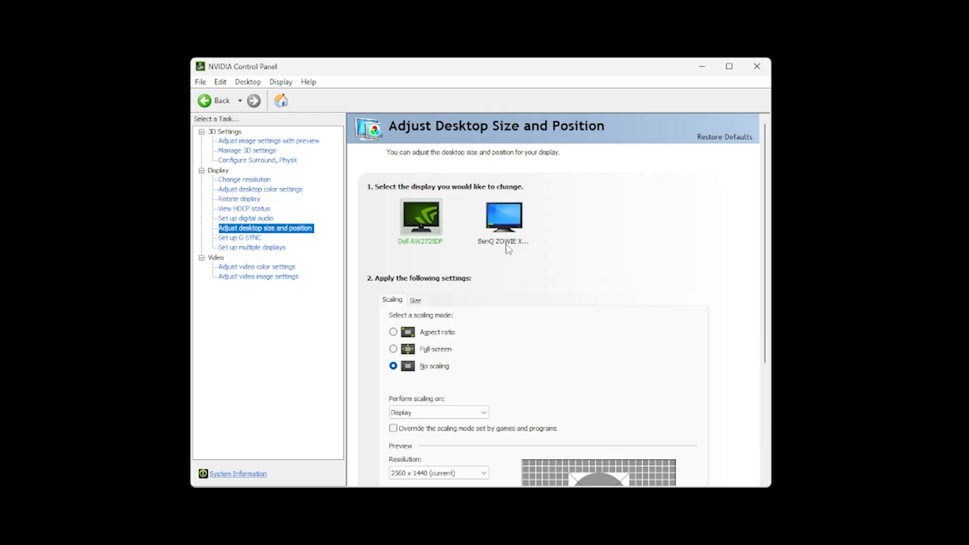
pyautogui.click(502, 216)
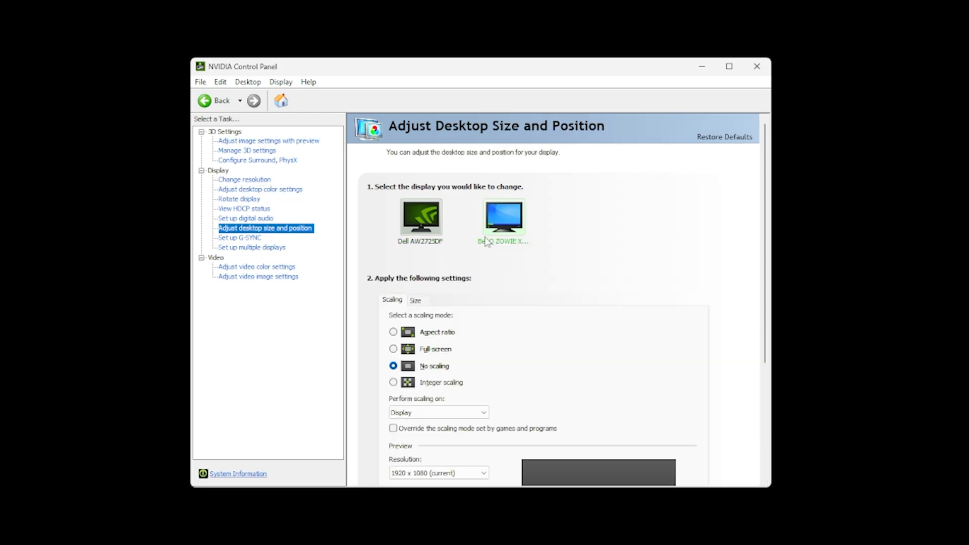
pyautogui.click(420, 216)
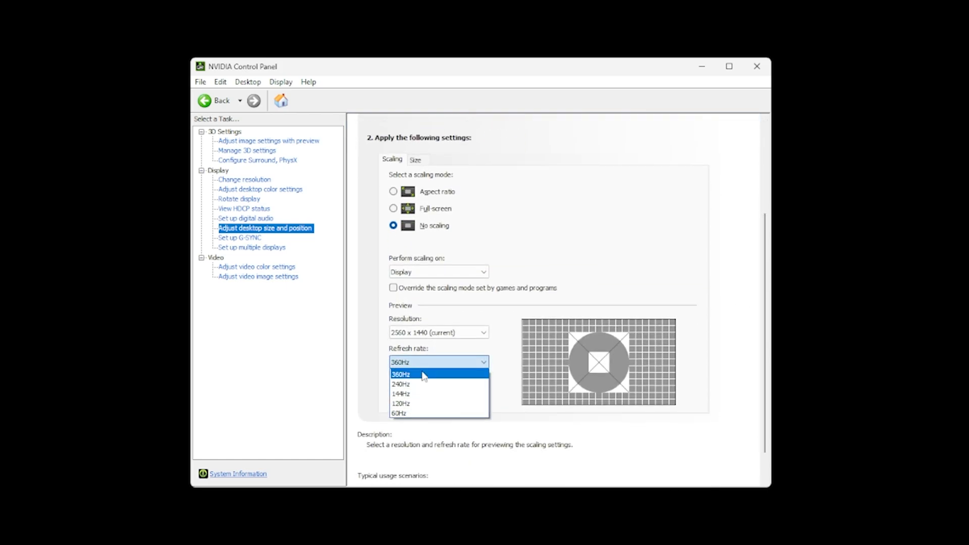
pyautogui.moveTo(418, 380)
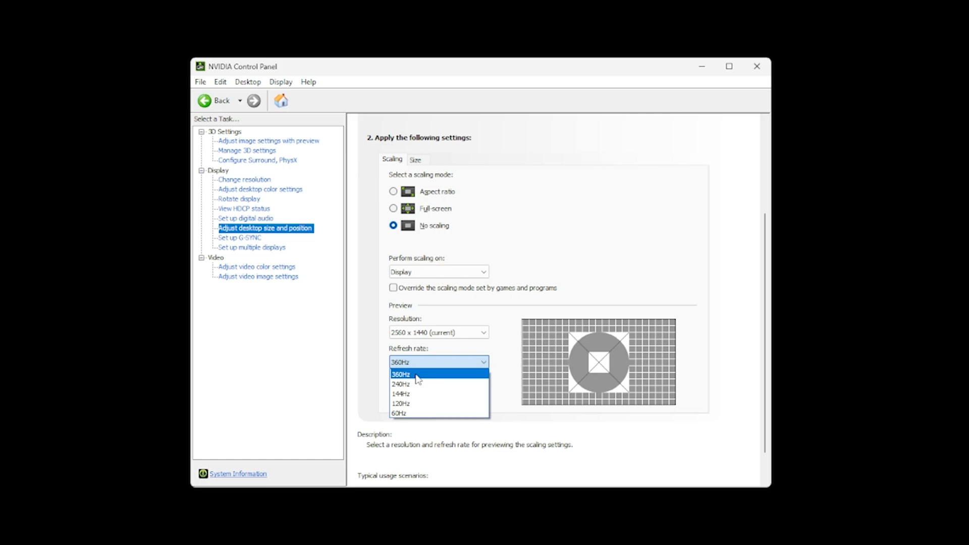
# Show the G-SYNC setup page with G-SYNC left disabled, then switch to Wootility
pyautogui.click(241, 237)
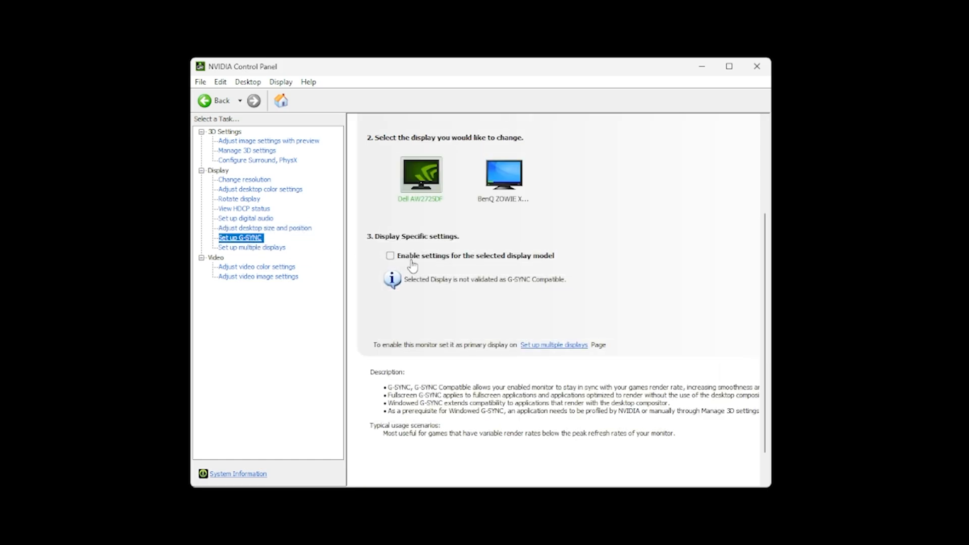
pyautogui.scroll(3)
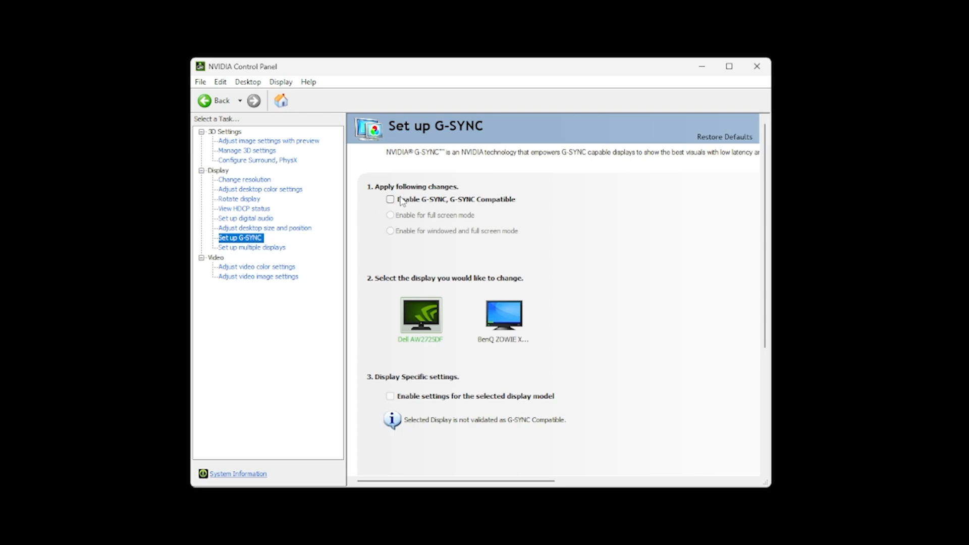
pyautogui.moveTo(251, 247)
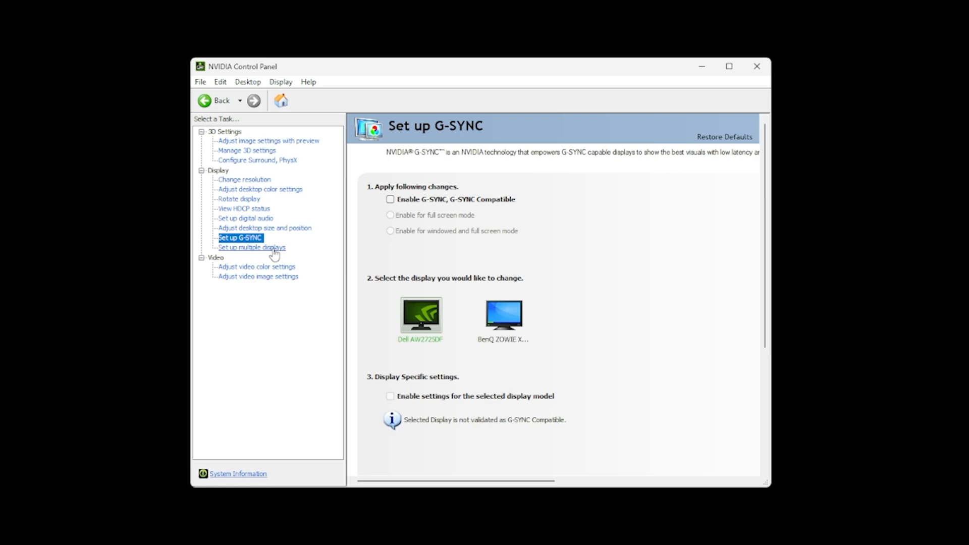
pyautogui.press('alt+tab')
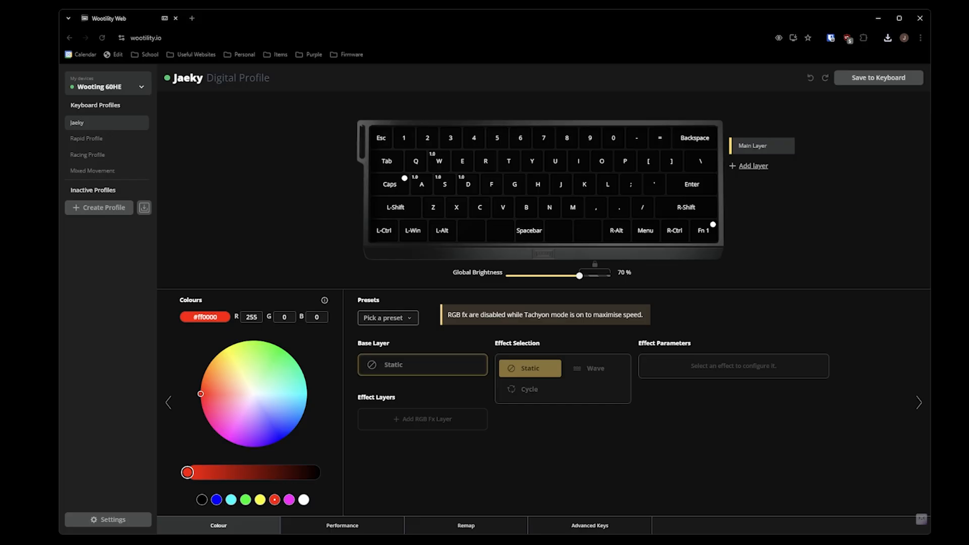
pyautogui.moveTo(340, 473)
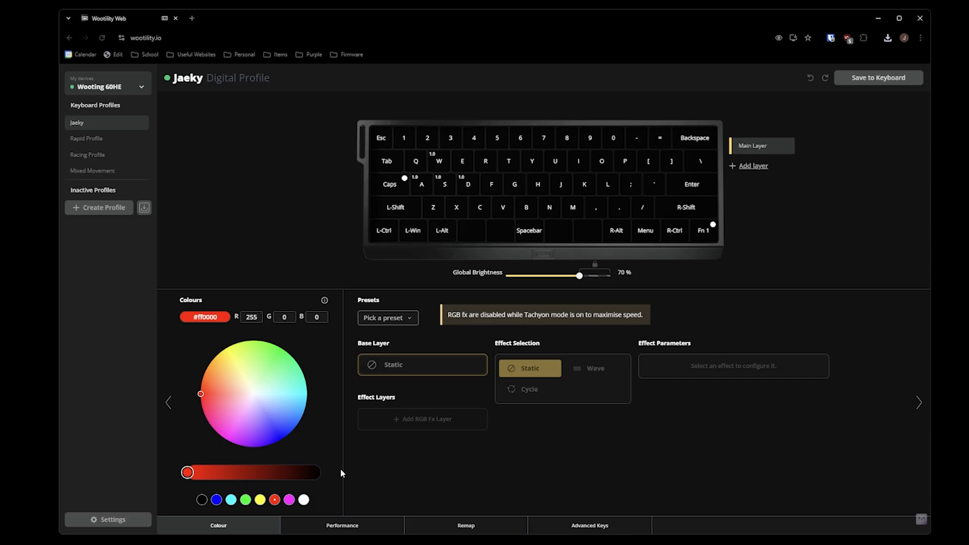
# Show 2.0 mm actuation, Rapid Trigger 0.15 mm and Tachyon mode on
pyautogui.click(342, 525)
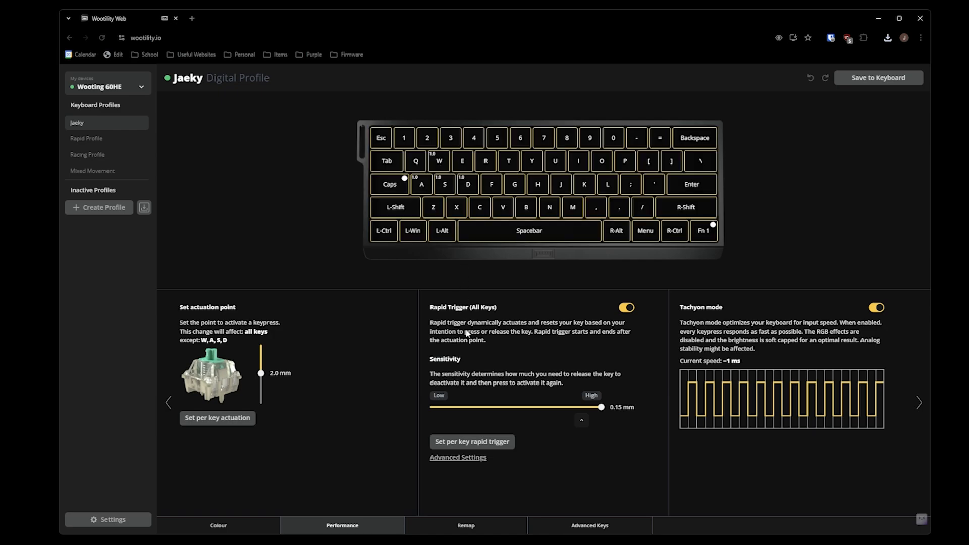
pyautogui.moveTo(541, 326)
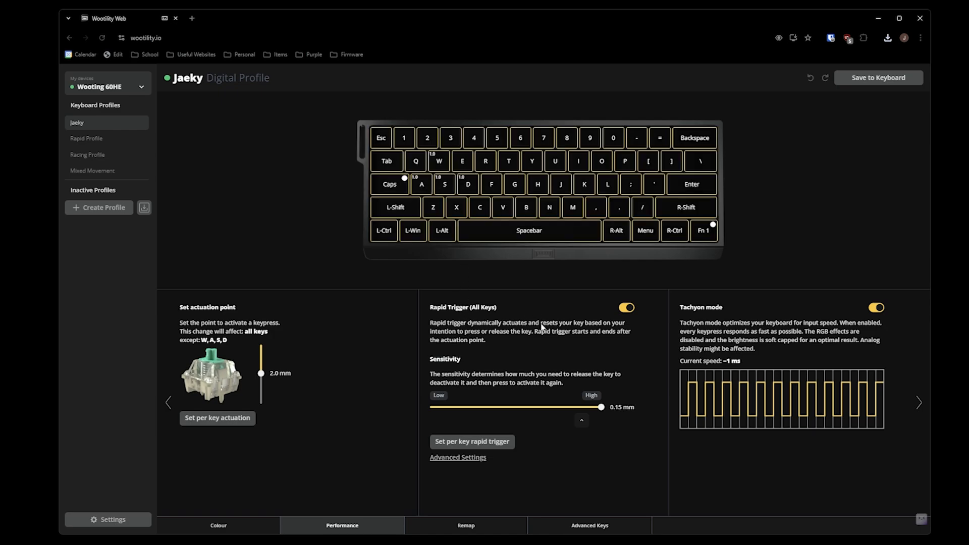
pyautogui.moveTo(478, 395)
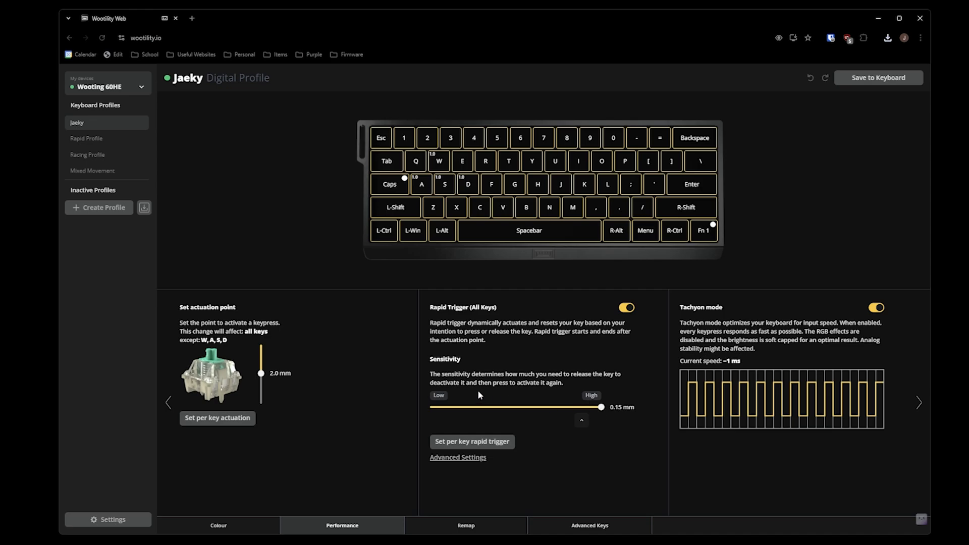
pyautogui.moveTo(609, 413)
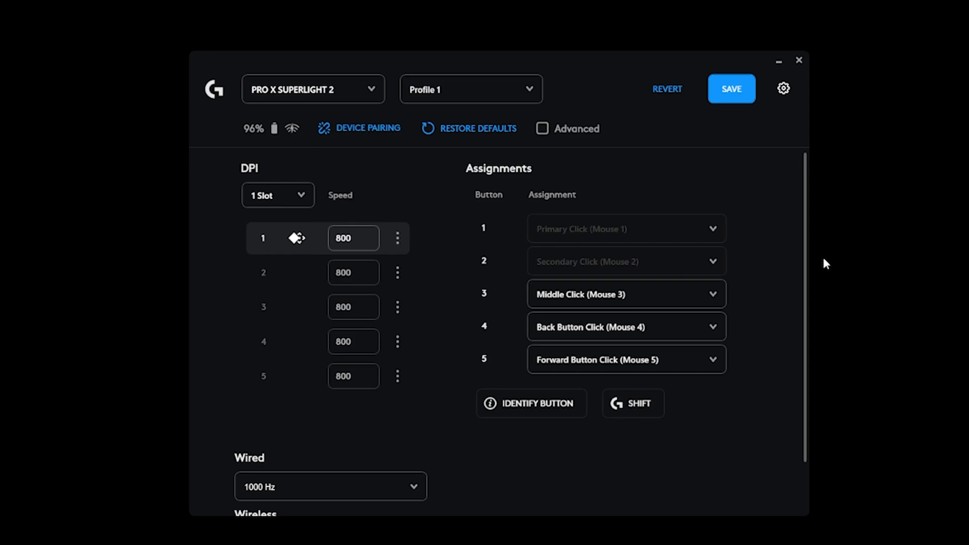
pyautogui.moveTo(839, 265)
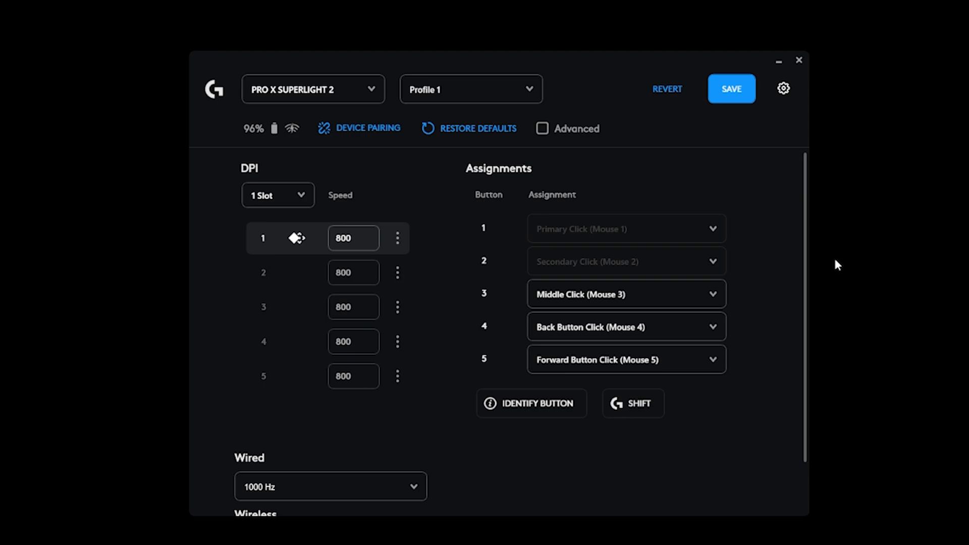
# Show the PRO X Superlight 2 at a single 800 DPI slot with 1000 Hz wired and 2000 Hz wireless report rate
pyautogui.click(353, 238)
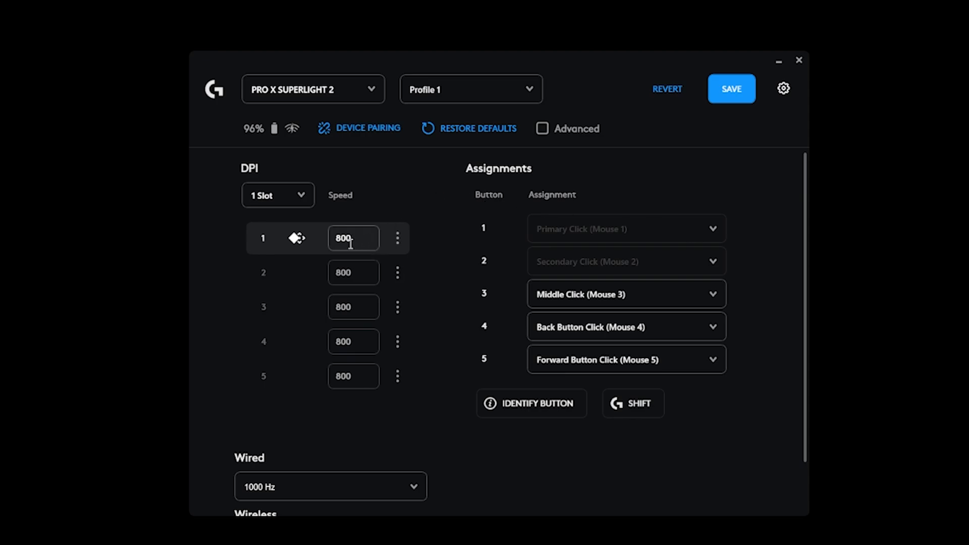
pyautogui.scroll(-3)
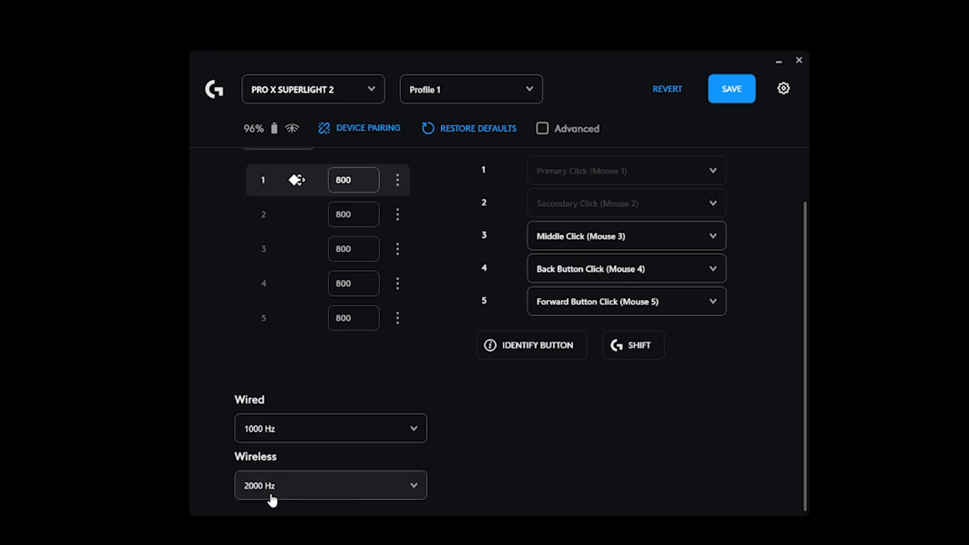
pyautogui.click(329, 484)
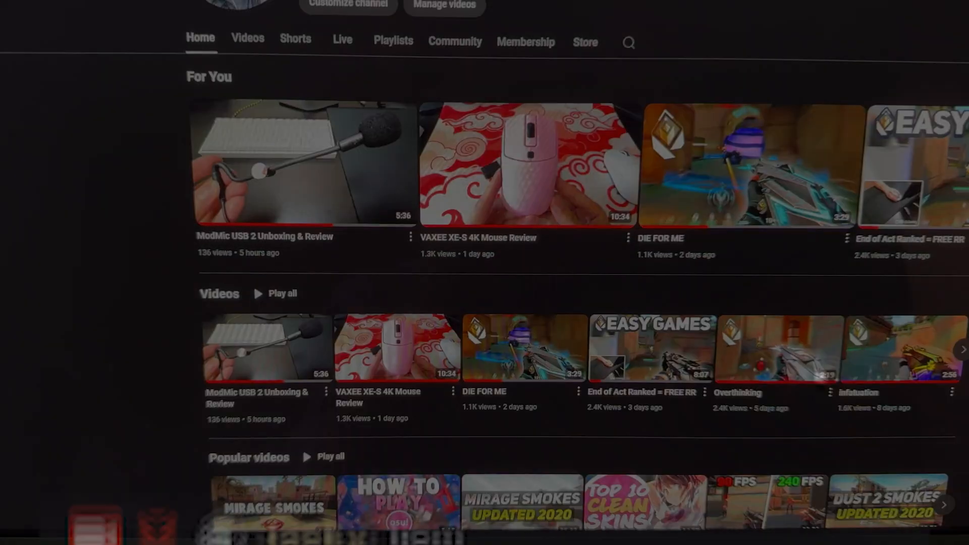
# Show Brightness 90% / Contrast 75%, then the Input Source page set to DP 1 and the Display page
pyautogui.scroll(3)
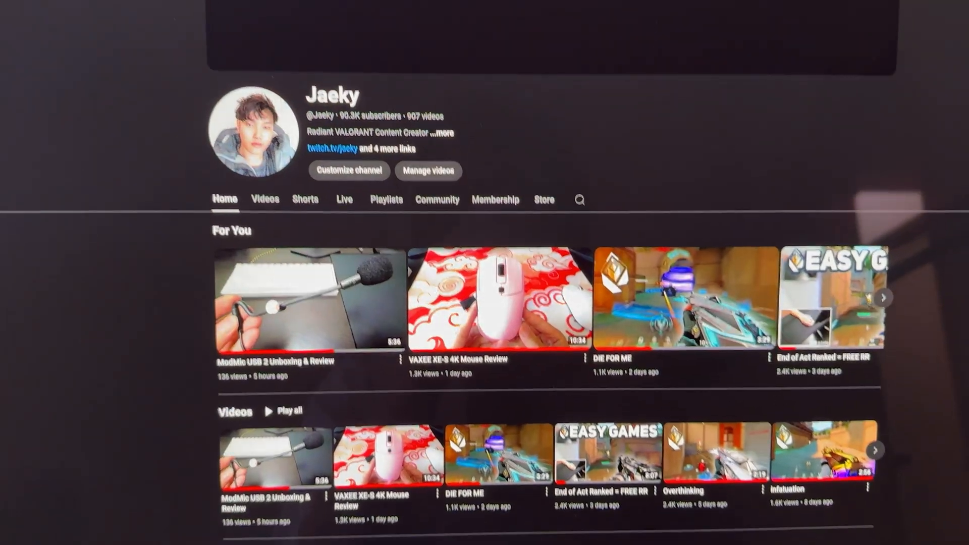
pyautogui.scroll(-3)
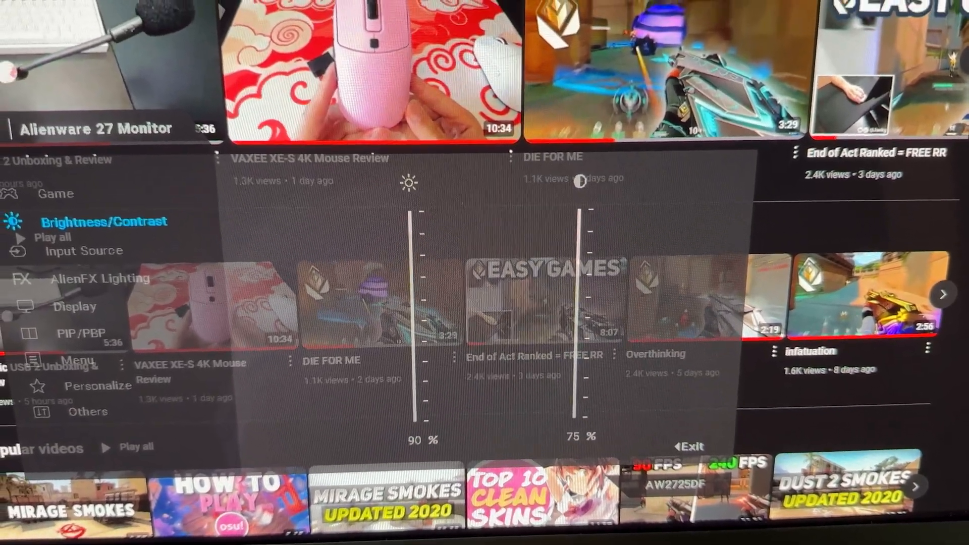
pyautogui.click(84, 251)
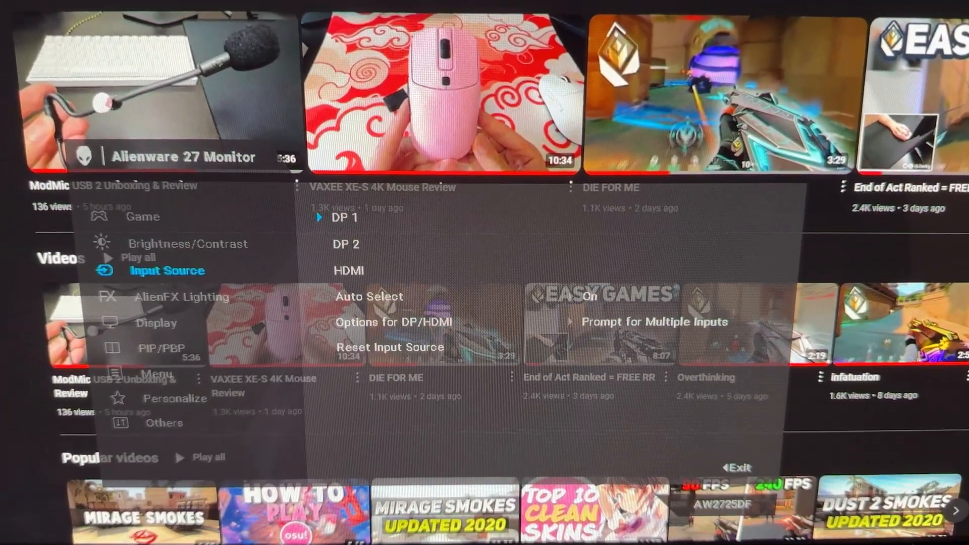
pyautogui.click(157, 323)
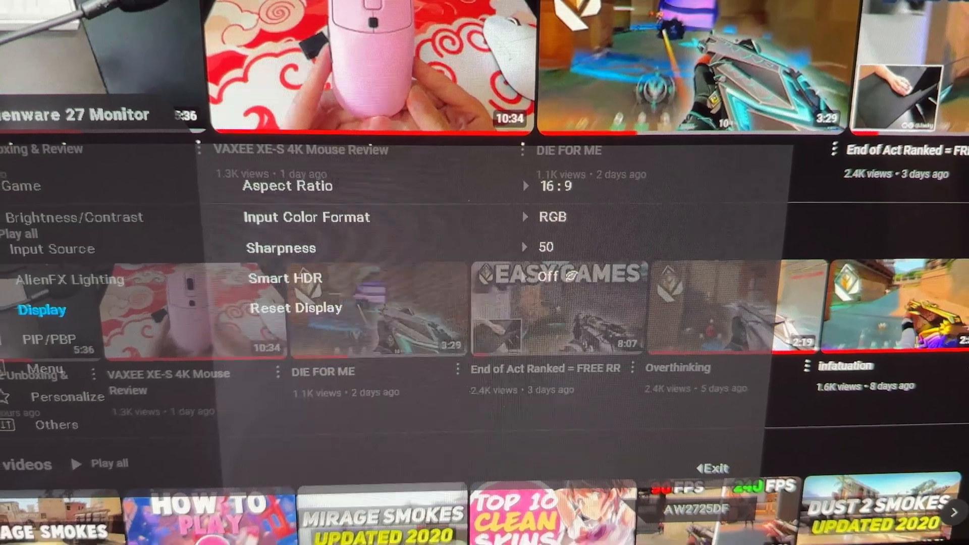
# Step through the Menu, Game, Input Source and Brightness/Contrast pages again to review their values
pyautogui.click(43, 366)
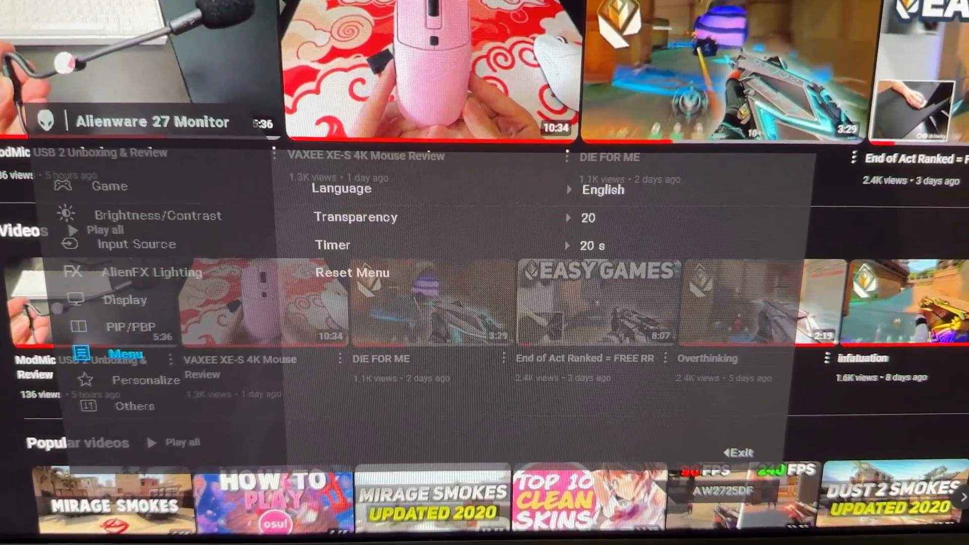
pyautogui.click(134, 406)
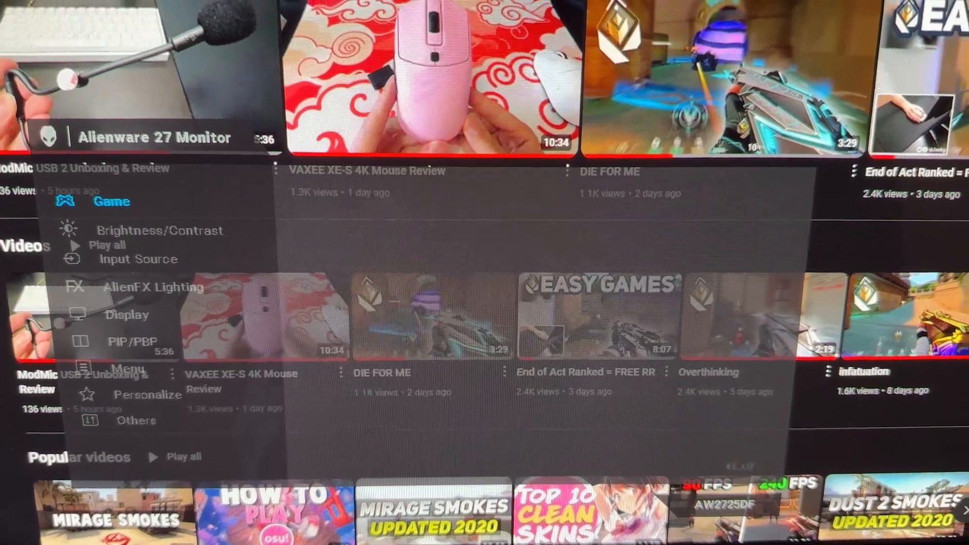
pyautogui.click(137, 259)
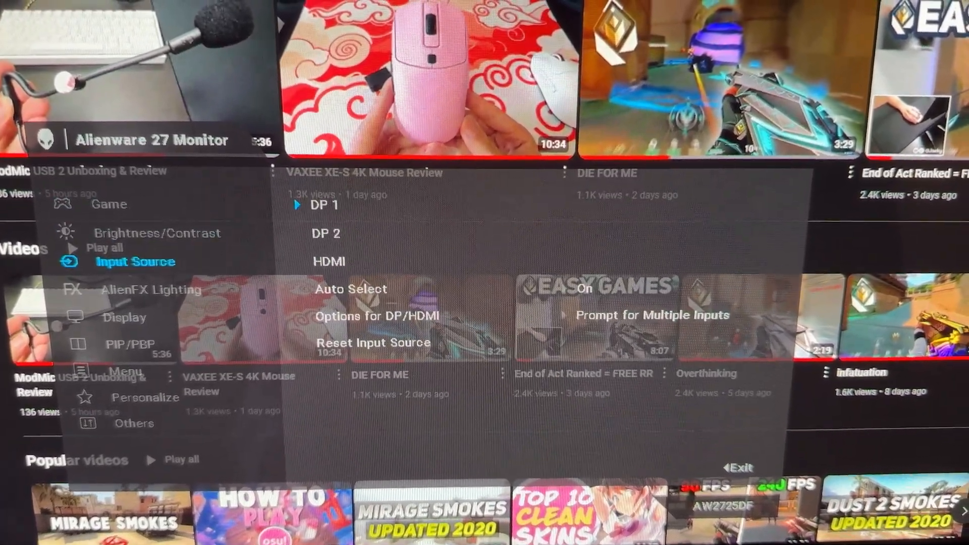
pyautogui.click(163, 232)
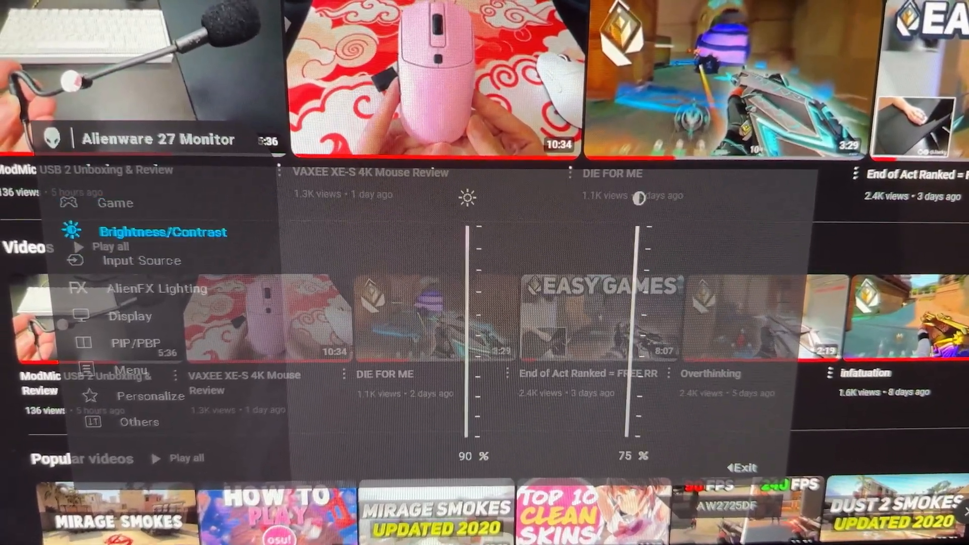
pyautogui.click(140, 370)
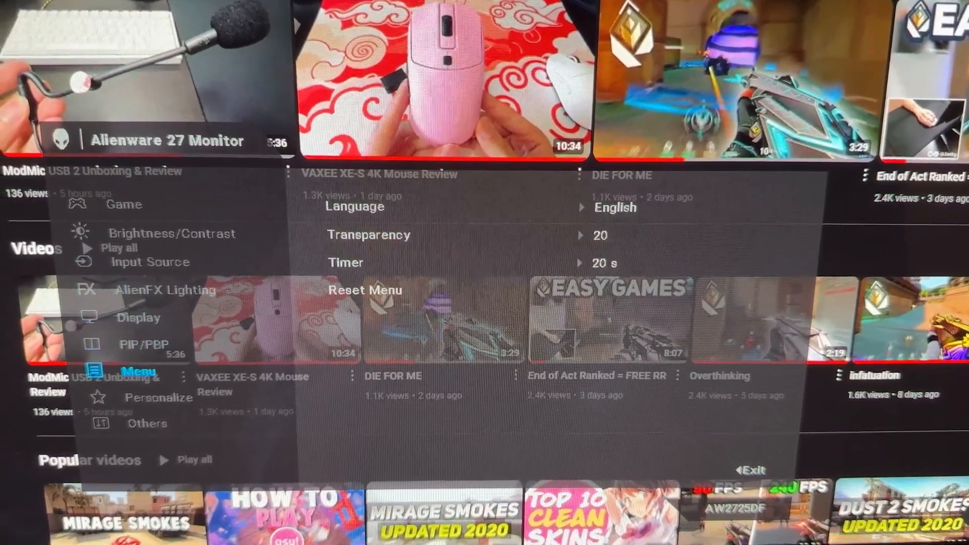